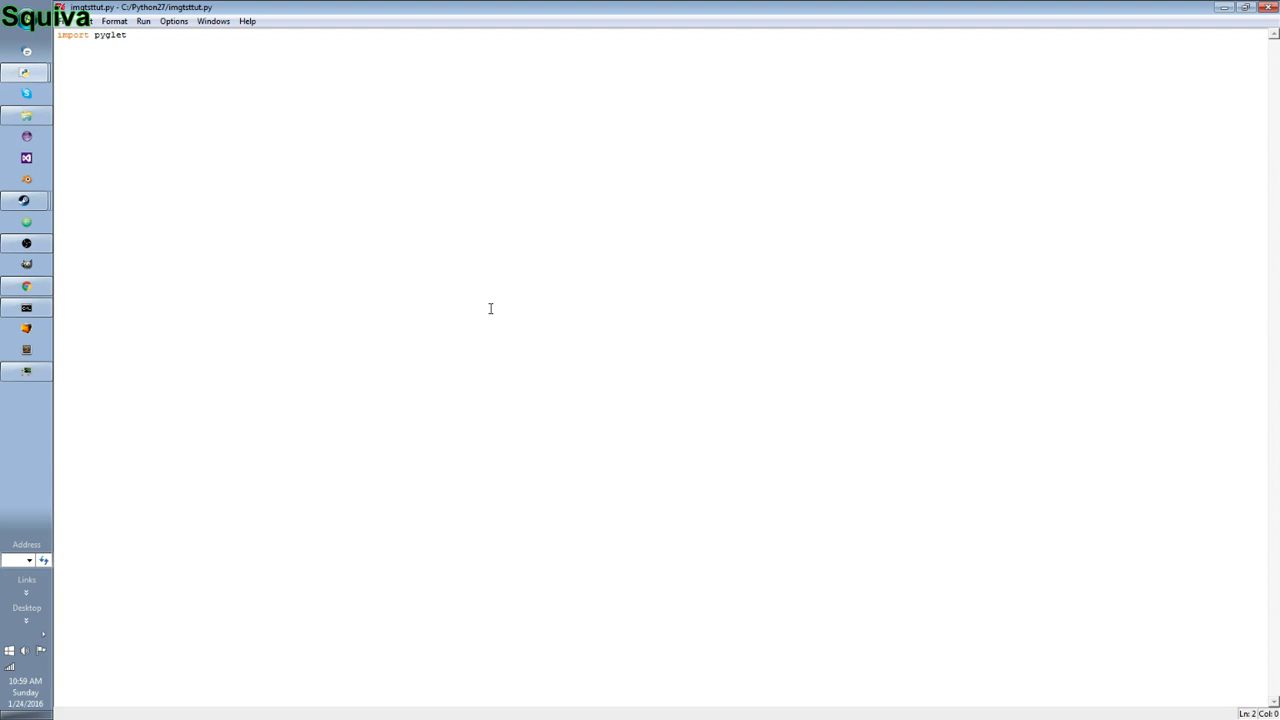
Add window = pyglet.window.Window() below the import and begin the image line
text(window)
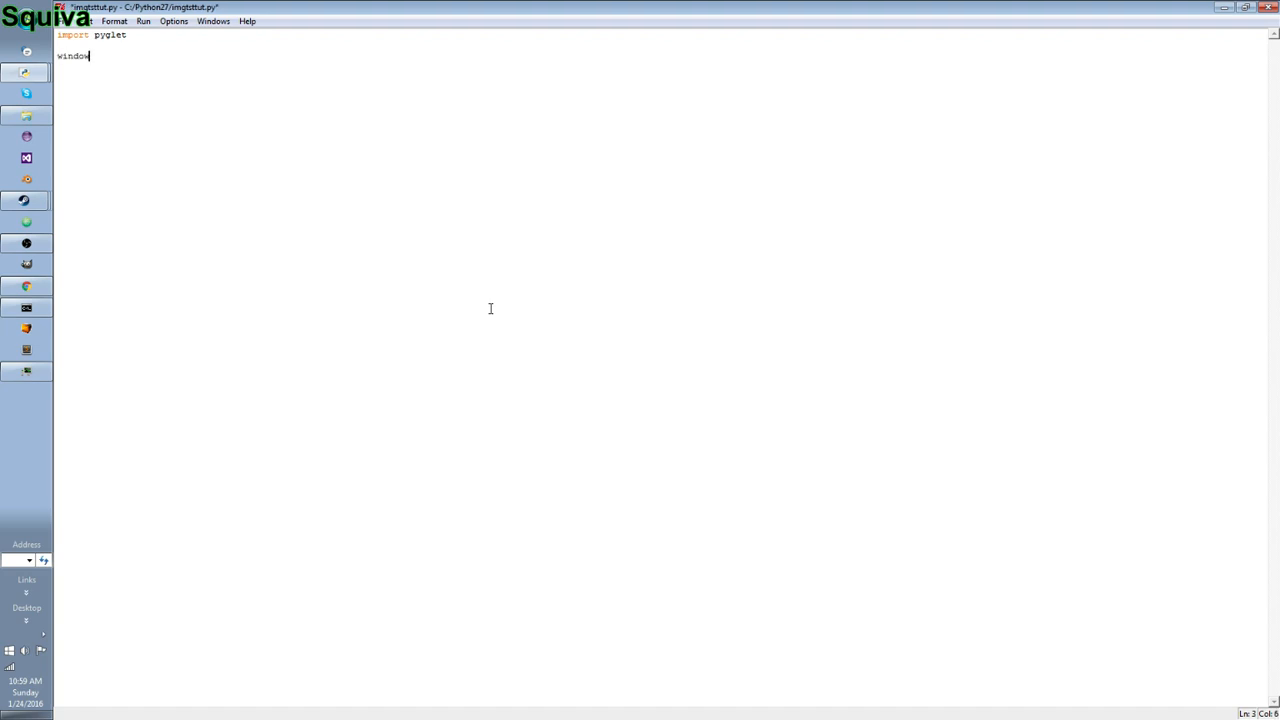
text(=)
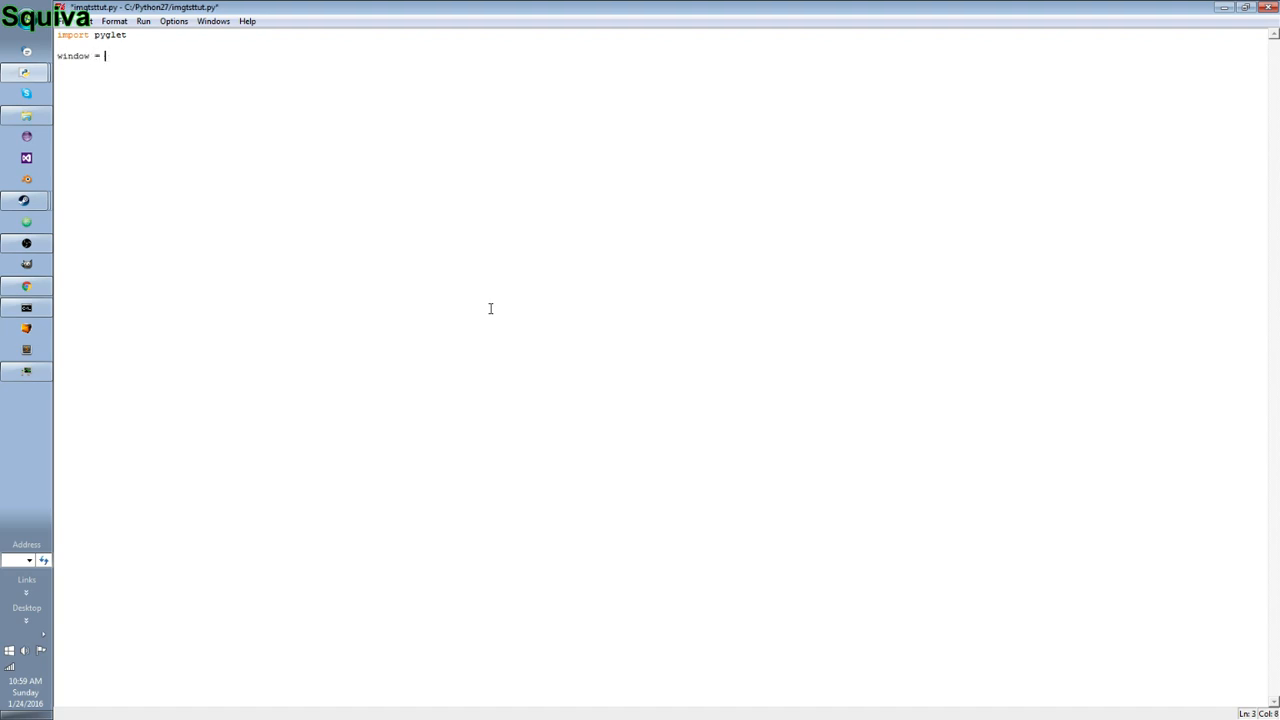
text(pyglet)
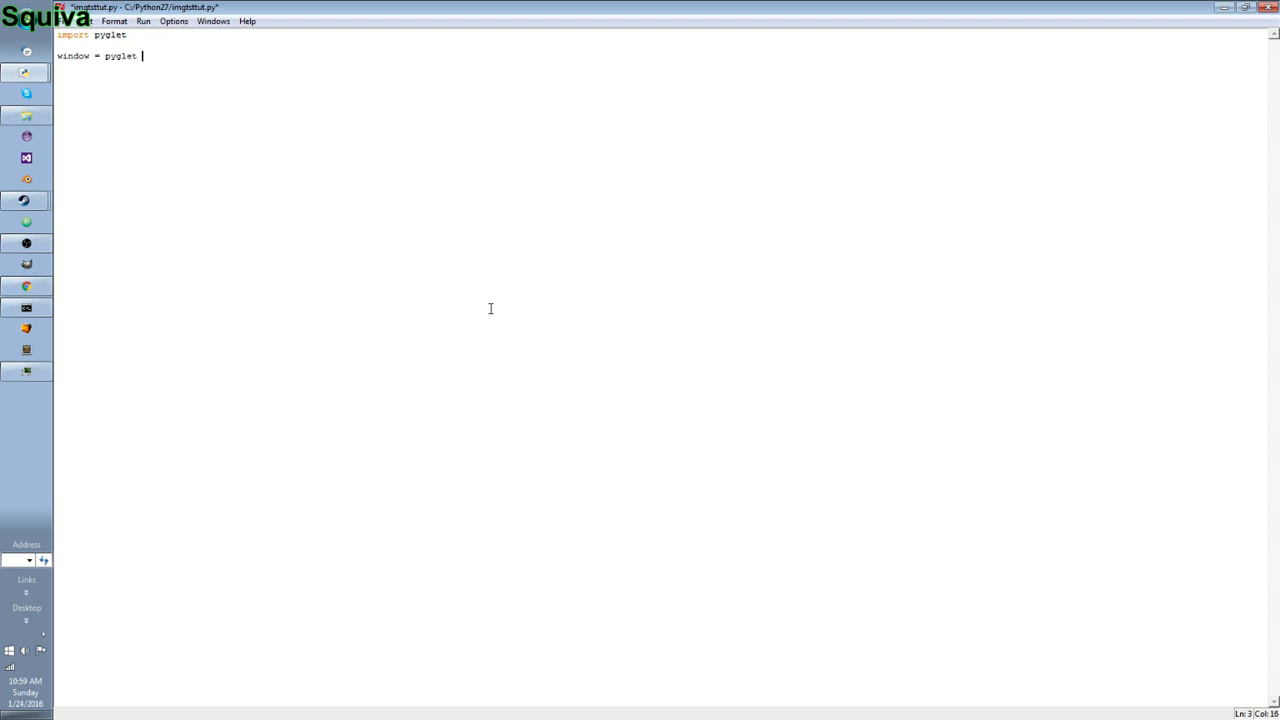
text(.)
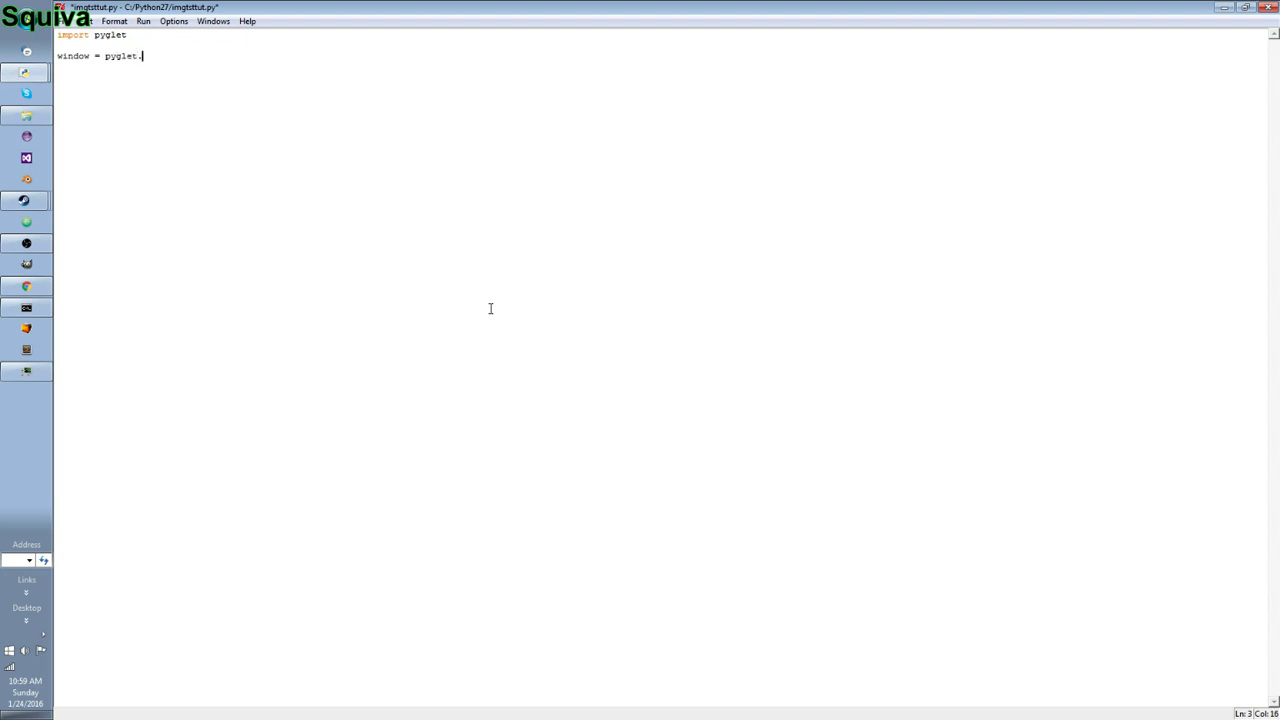
text(window)
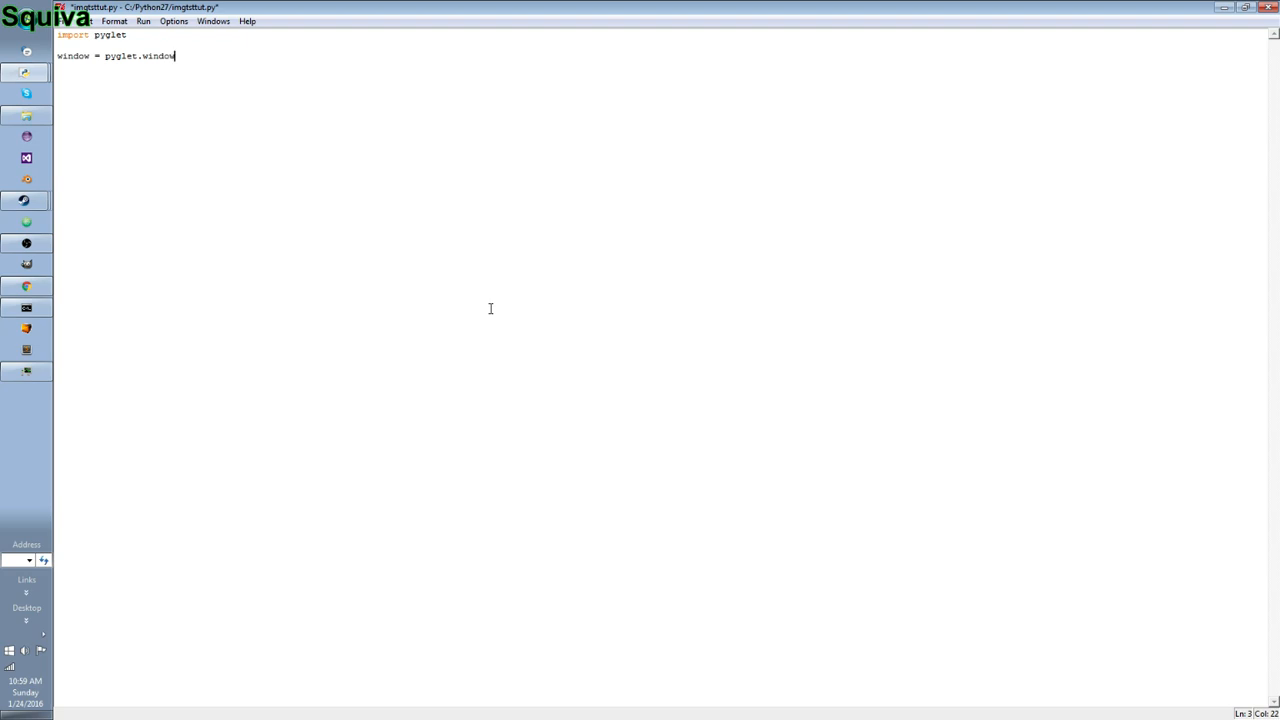
text(.Window)
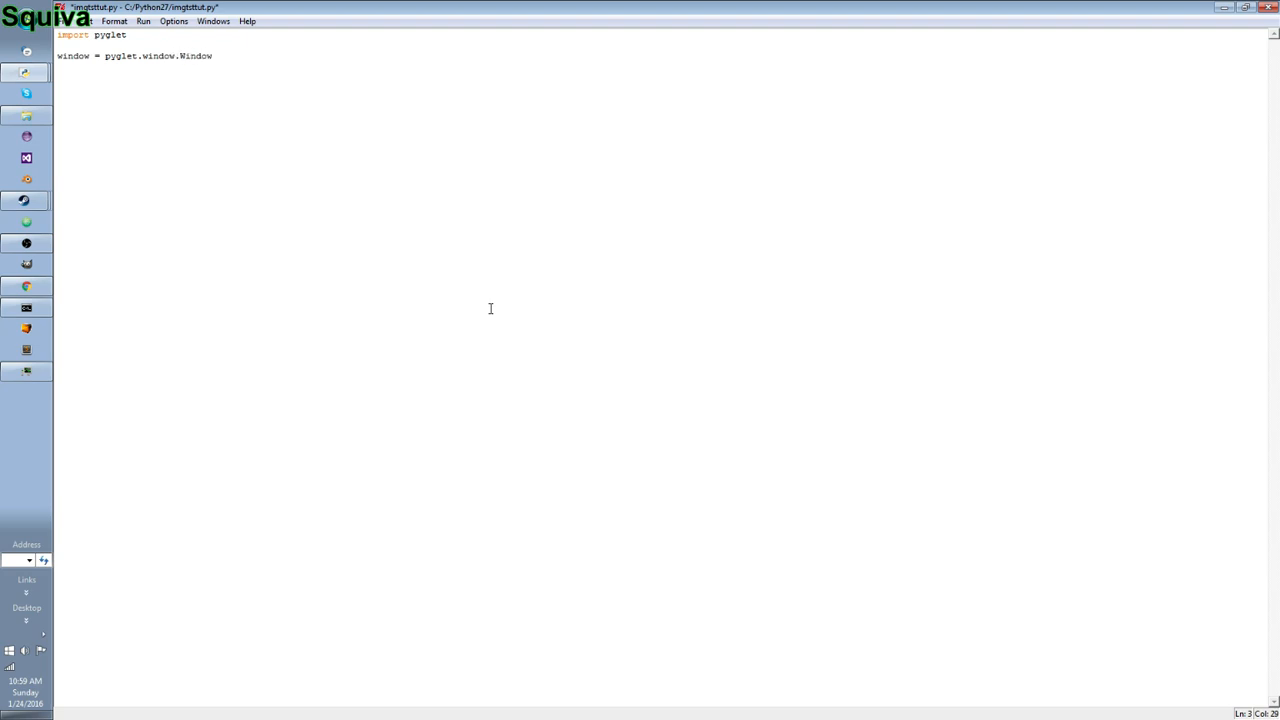
text(())
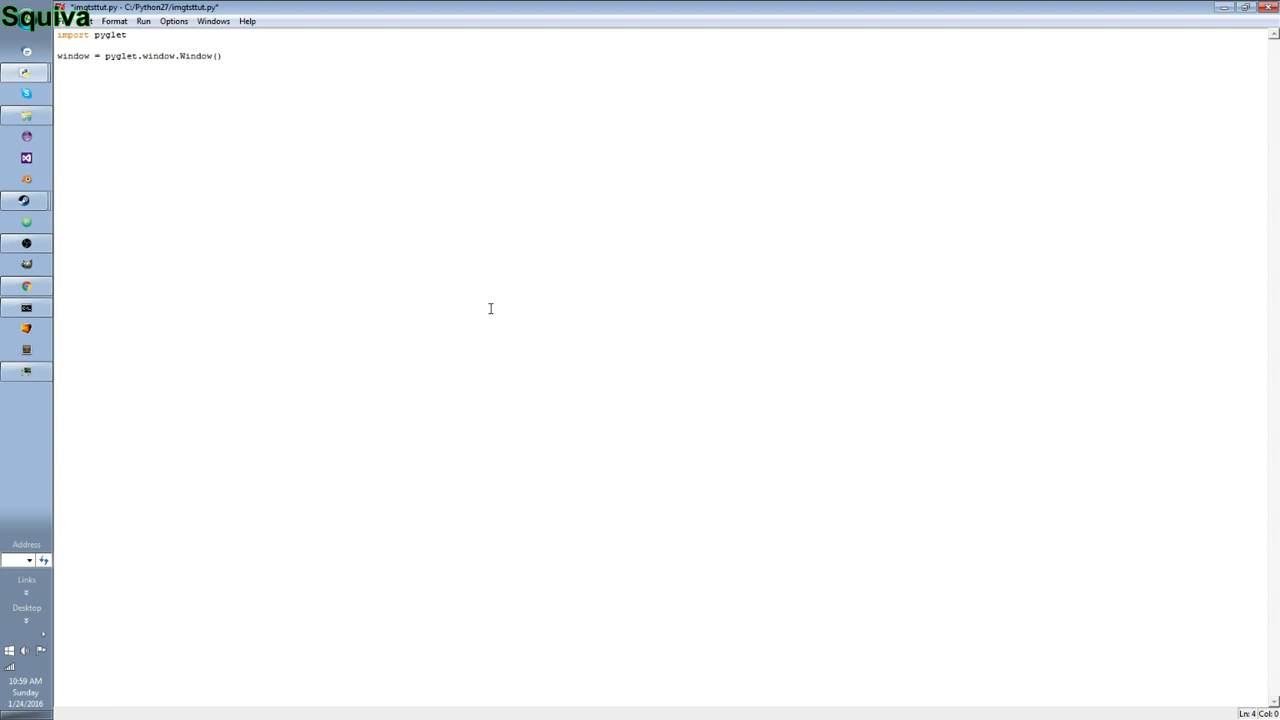
text(imahye)
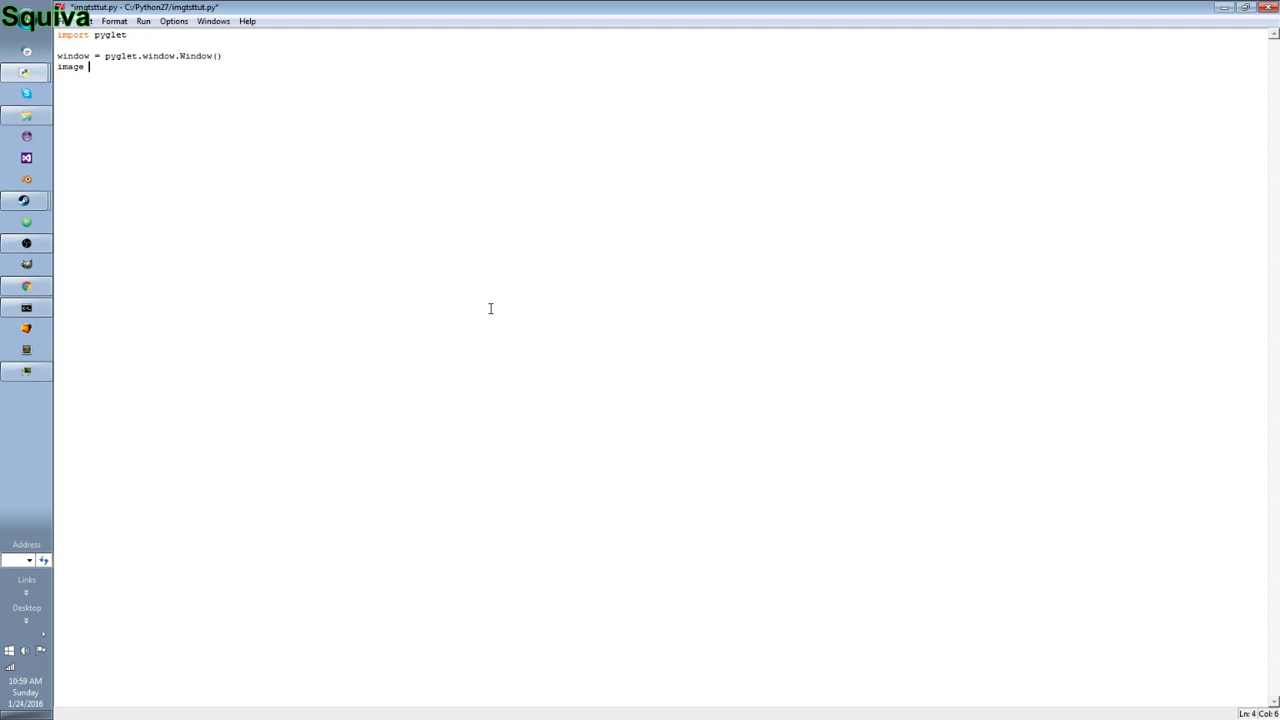
Complete image = pyglet.image.load('flower.jpg') to load the JPG
text(= pyglet)
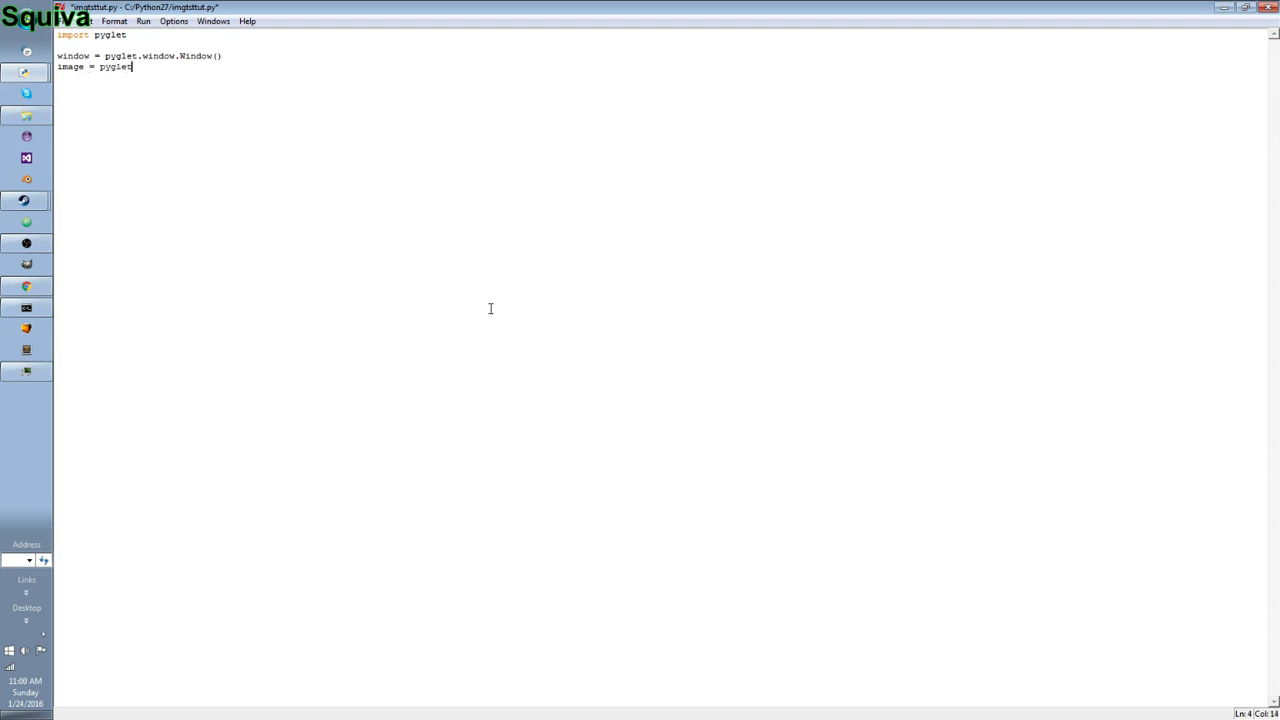
text(.image)
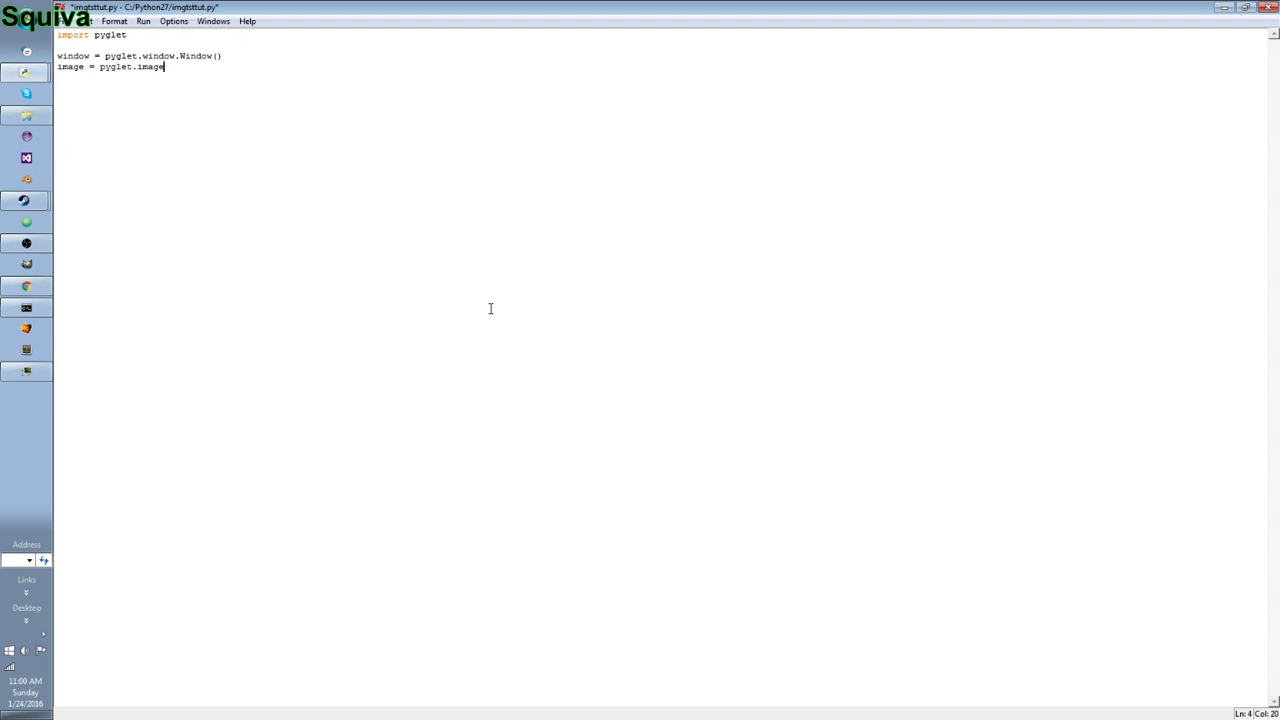
text(.load())
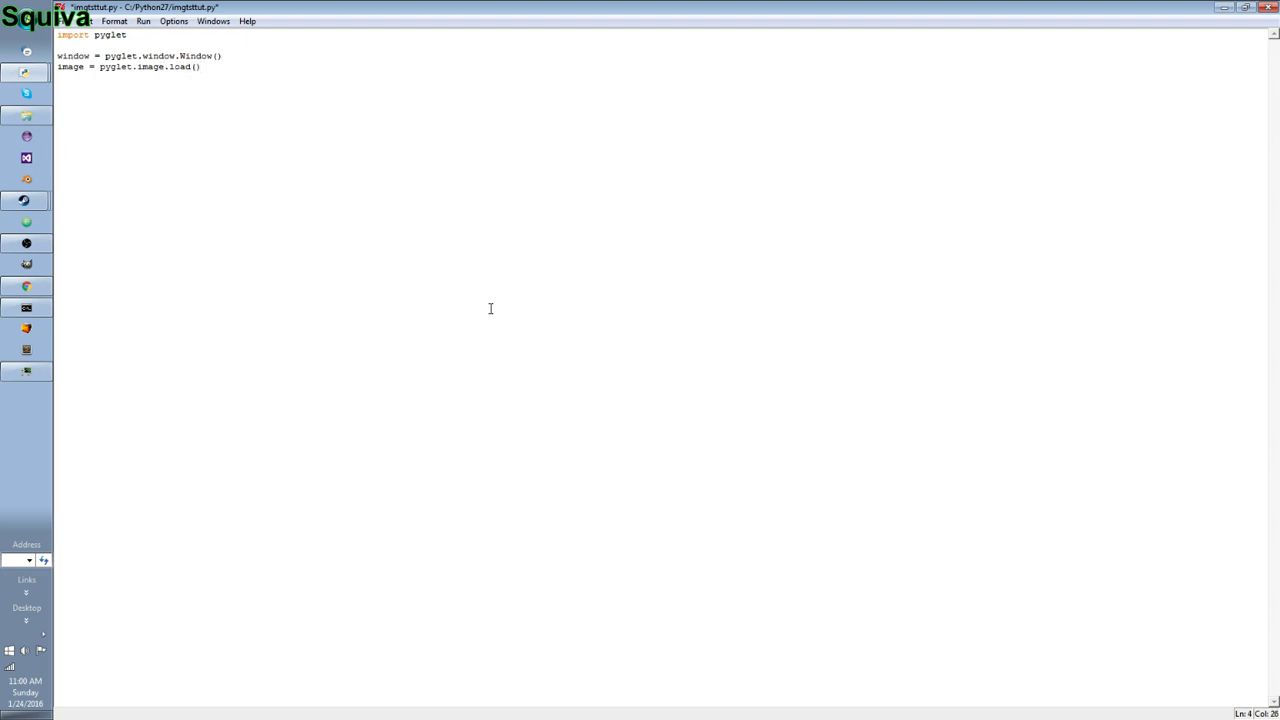
text('')
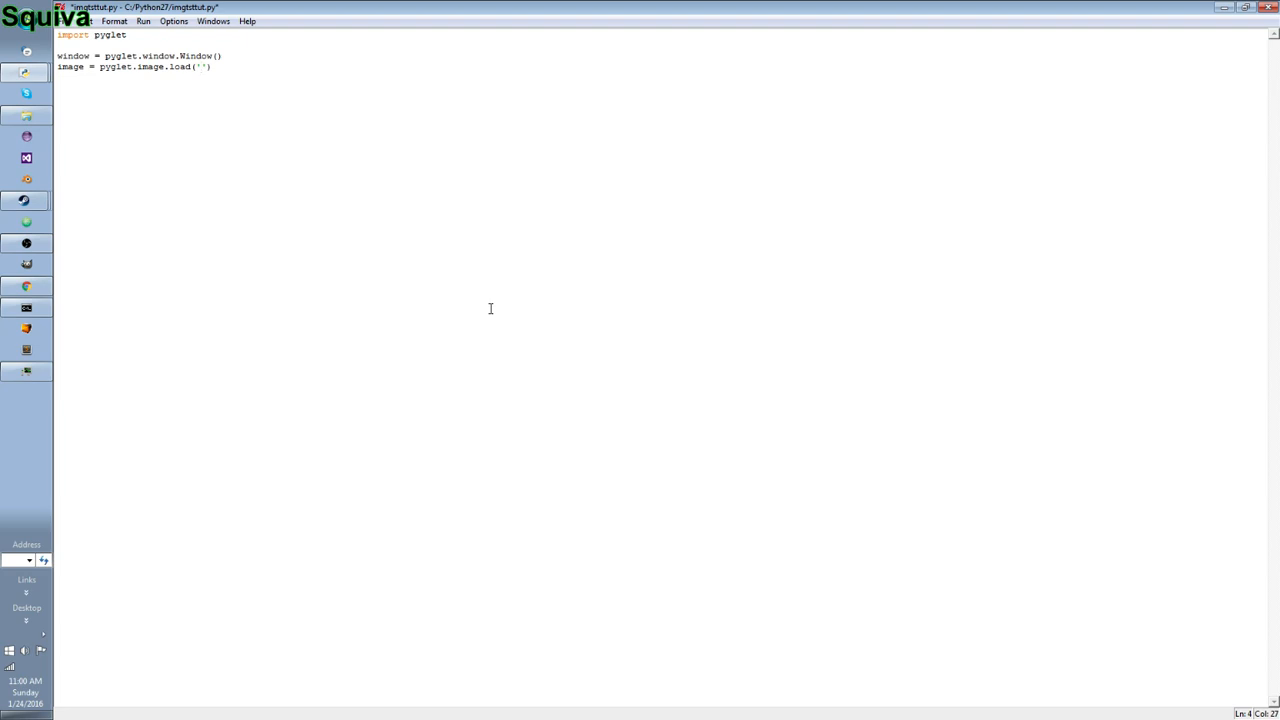
text(floor.)
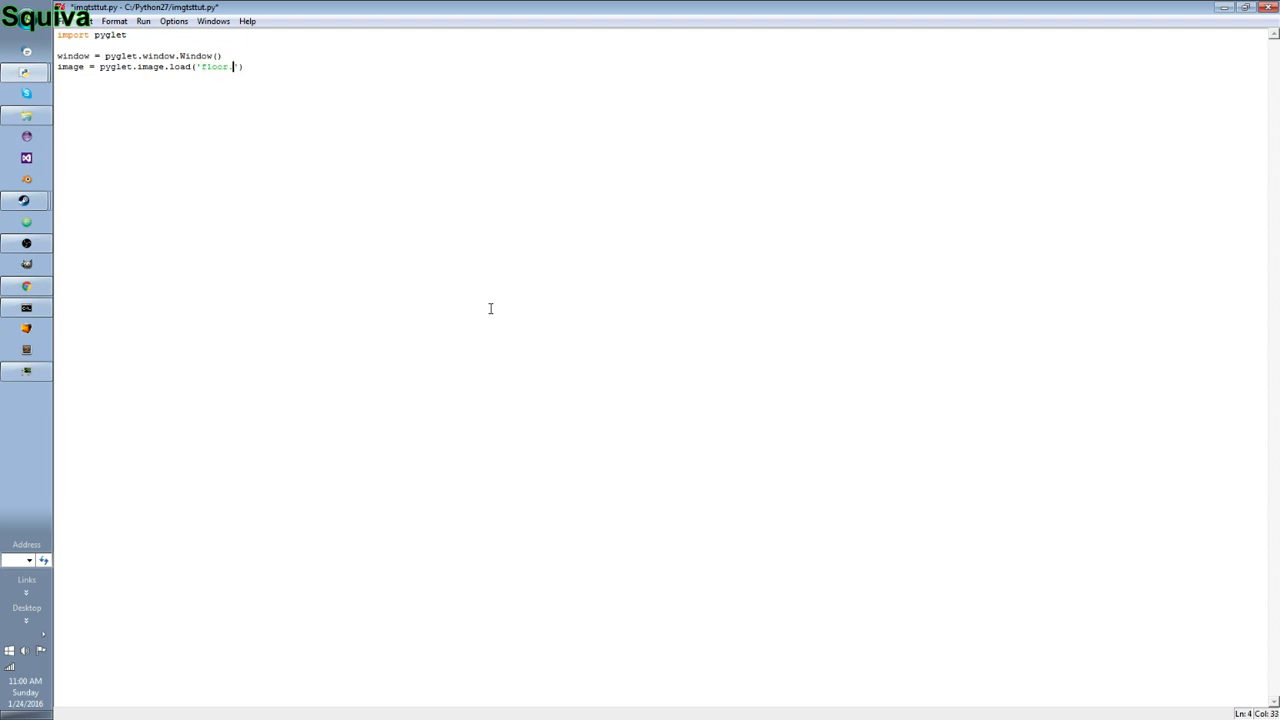
text(jpg)
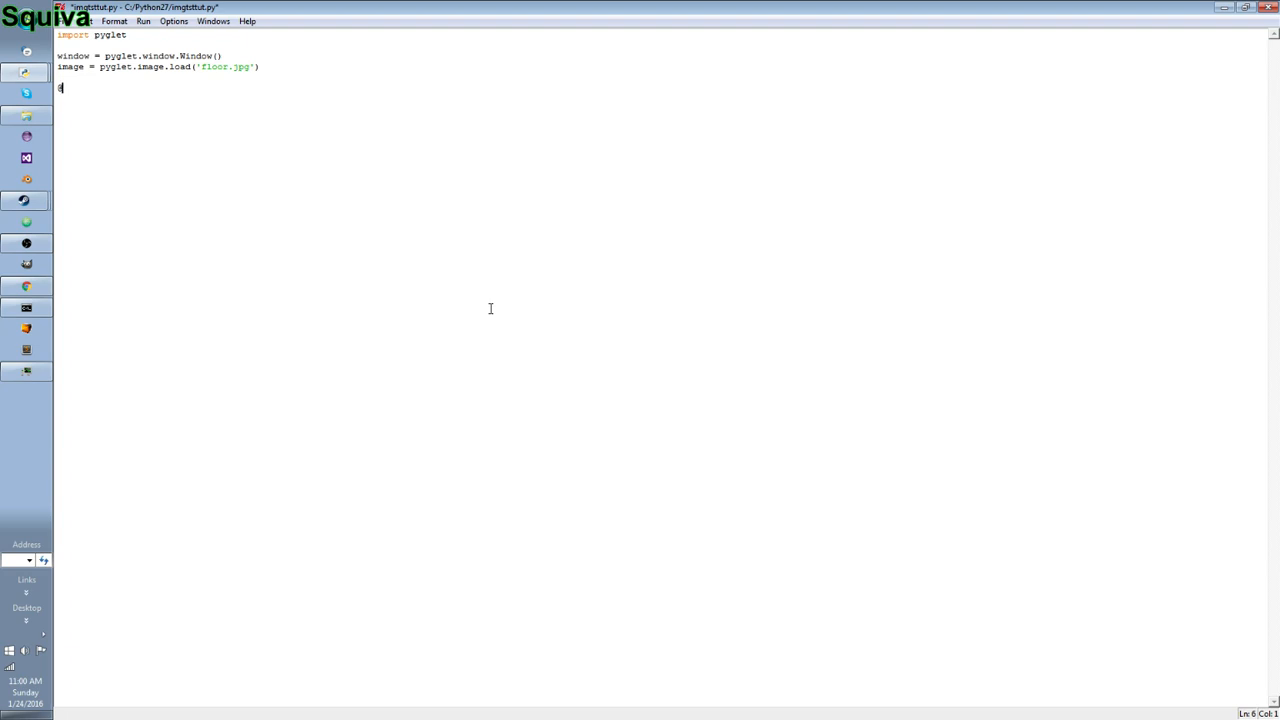
text(@window)
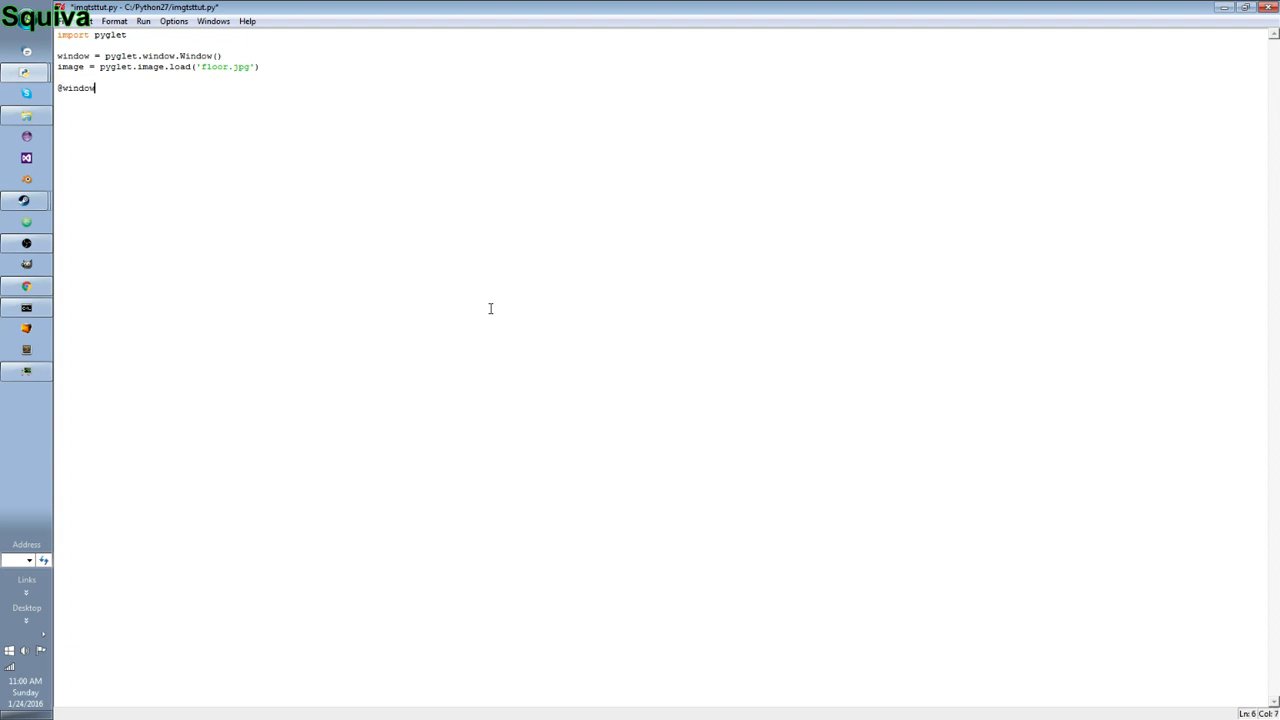
text(.event)
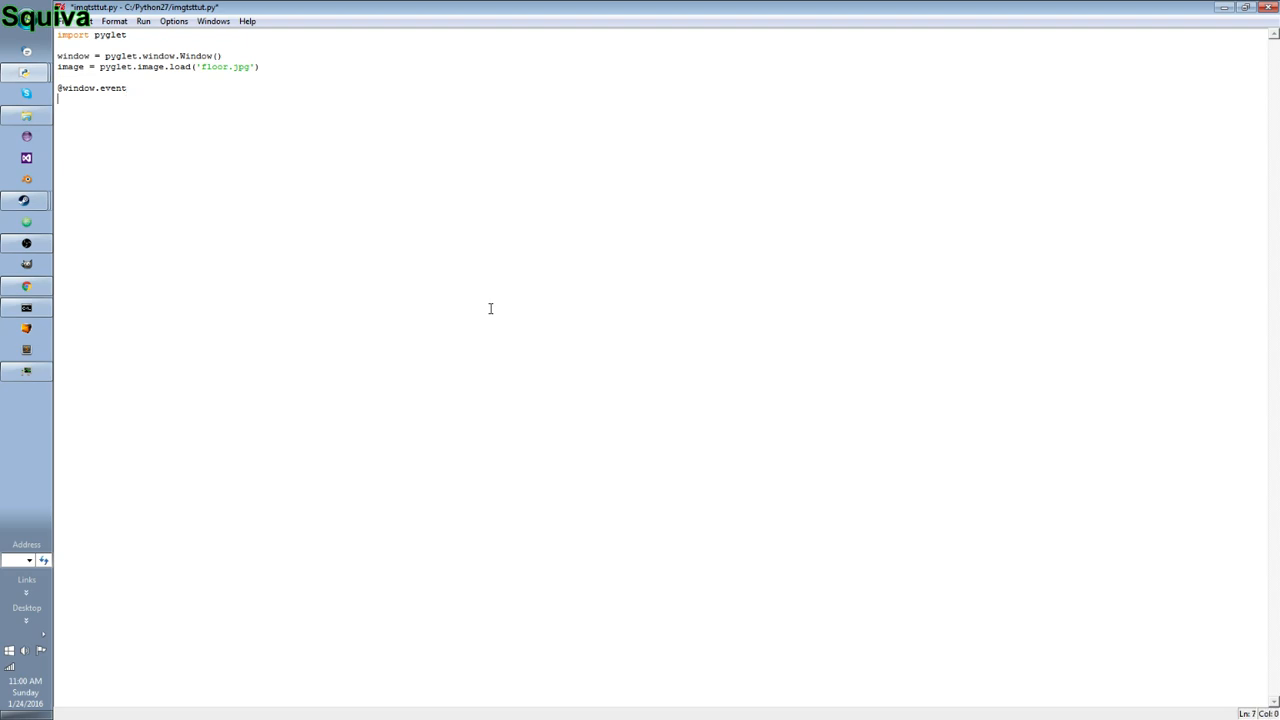
text(def on_d)
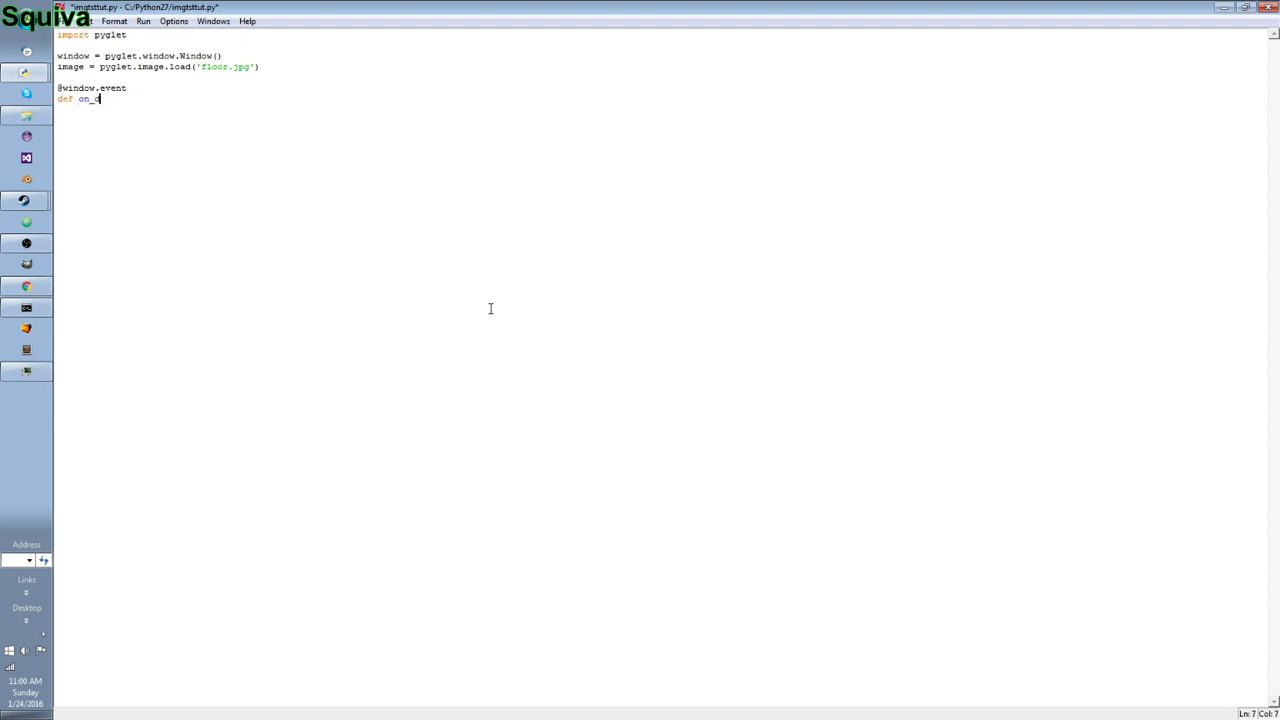
text(raw())
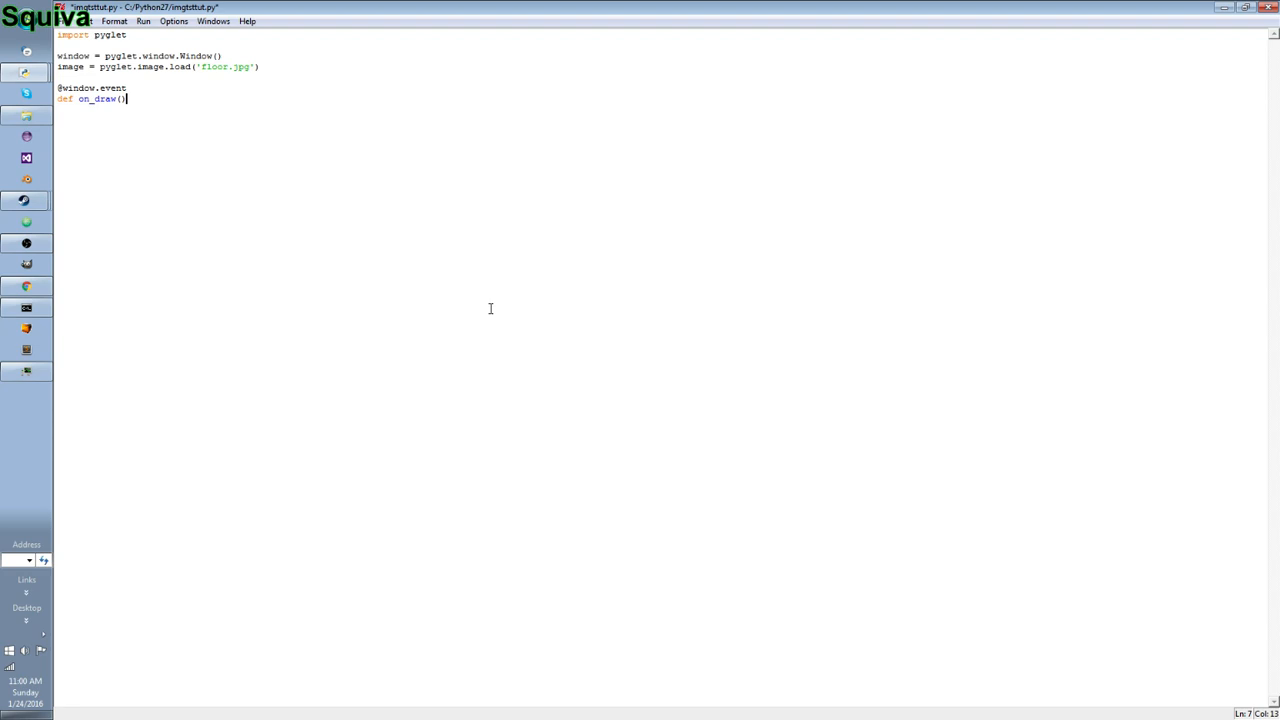
text(:)
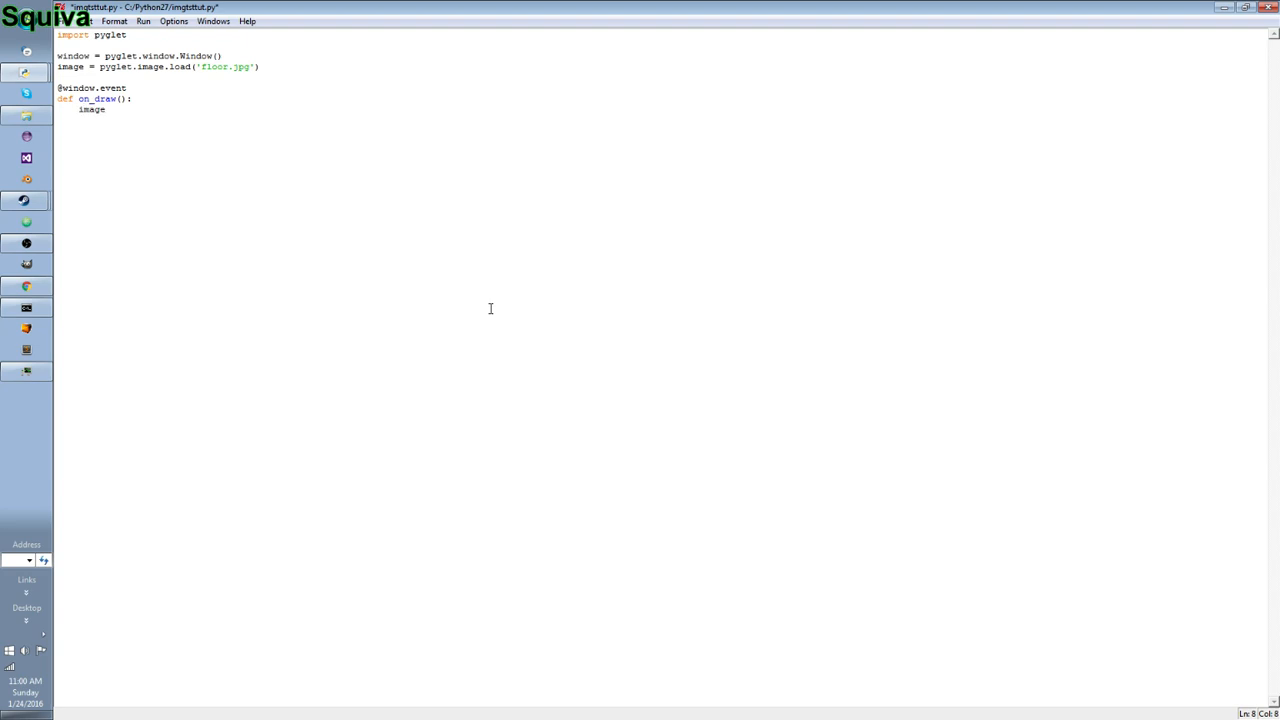
Inside on_draw, draw the image with image.blit(50,50)
text(.b)
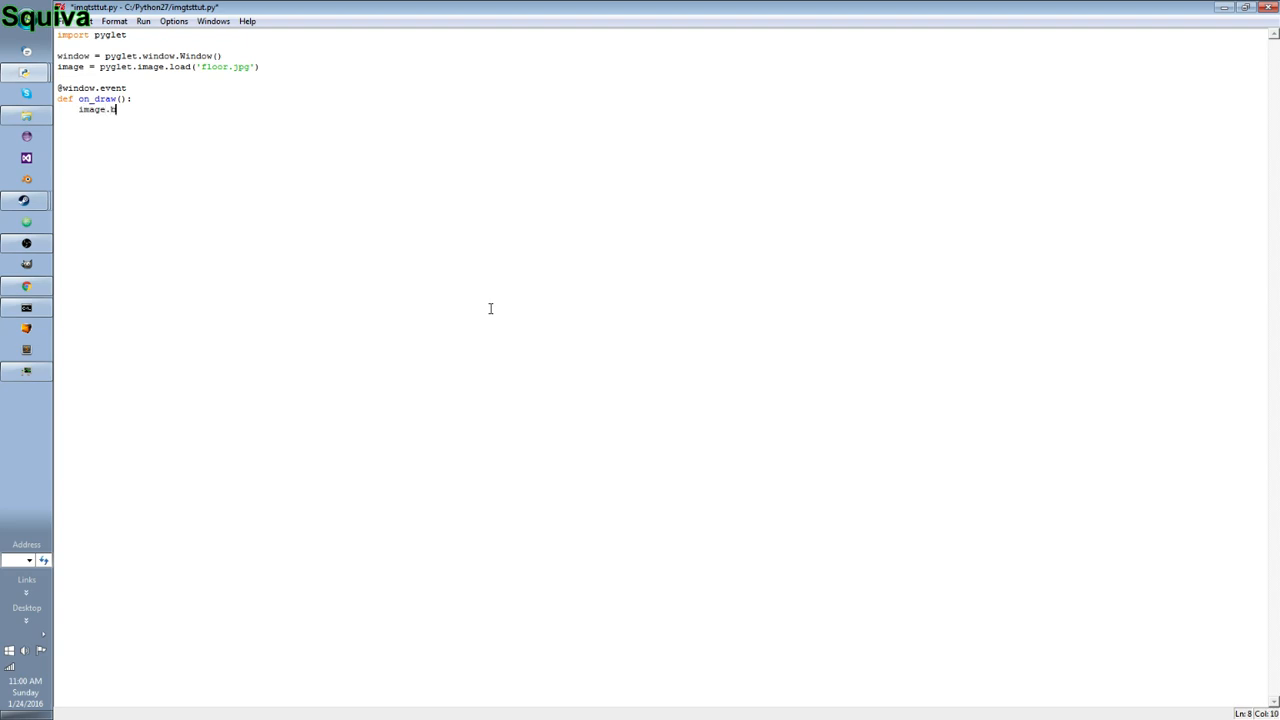
text(lit())
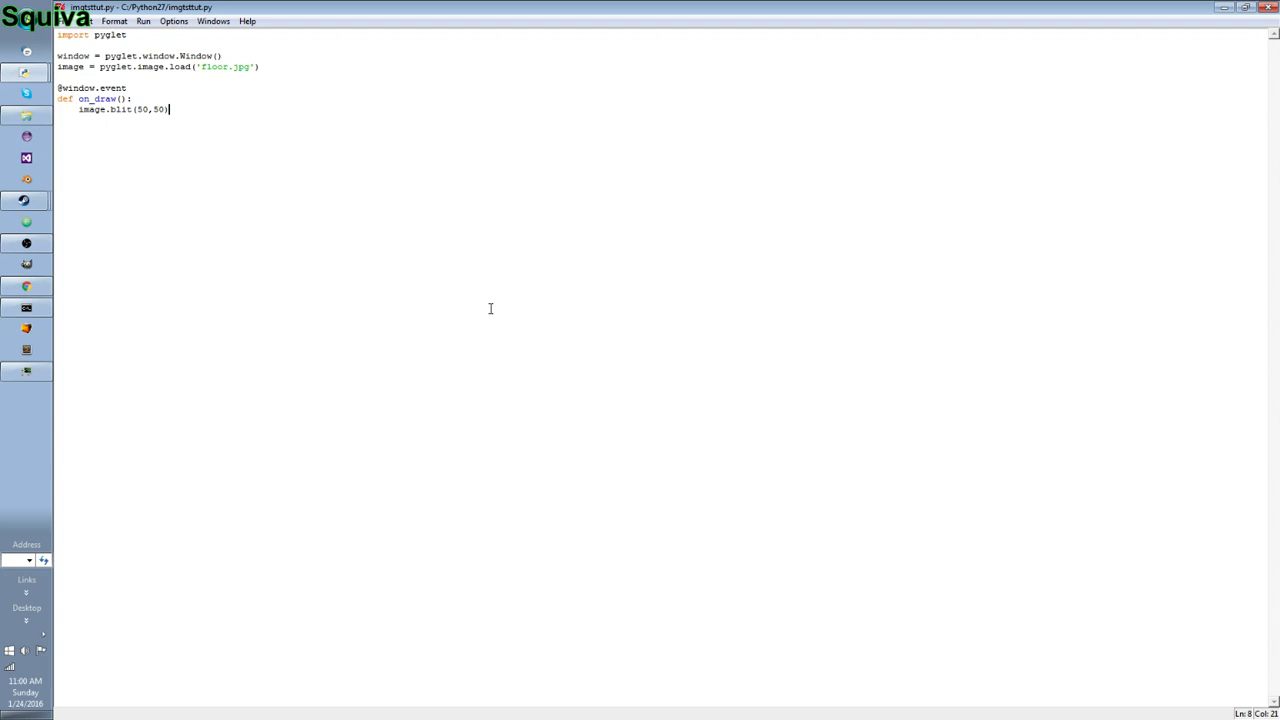
key(Return)
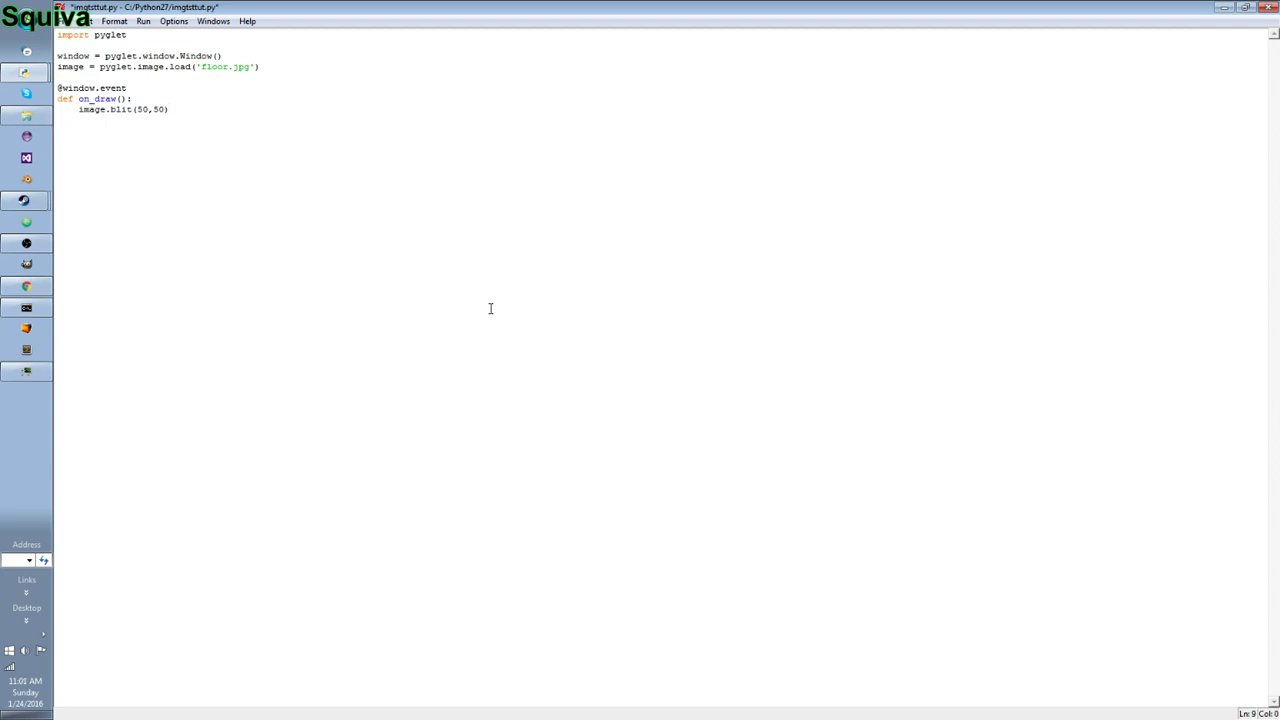
End the script with pyglet.app.run(), run it to see the image, then close the window
text(pyglet.)
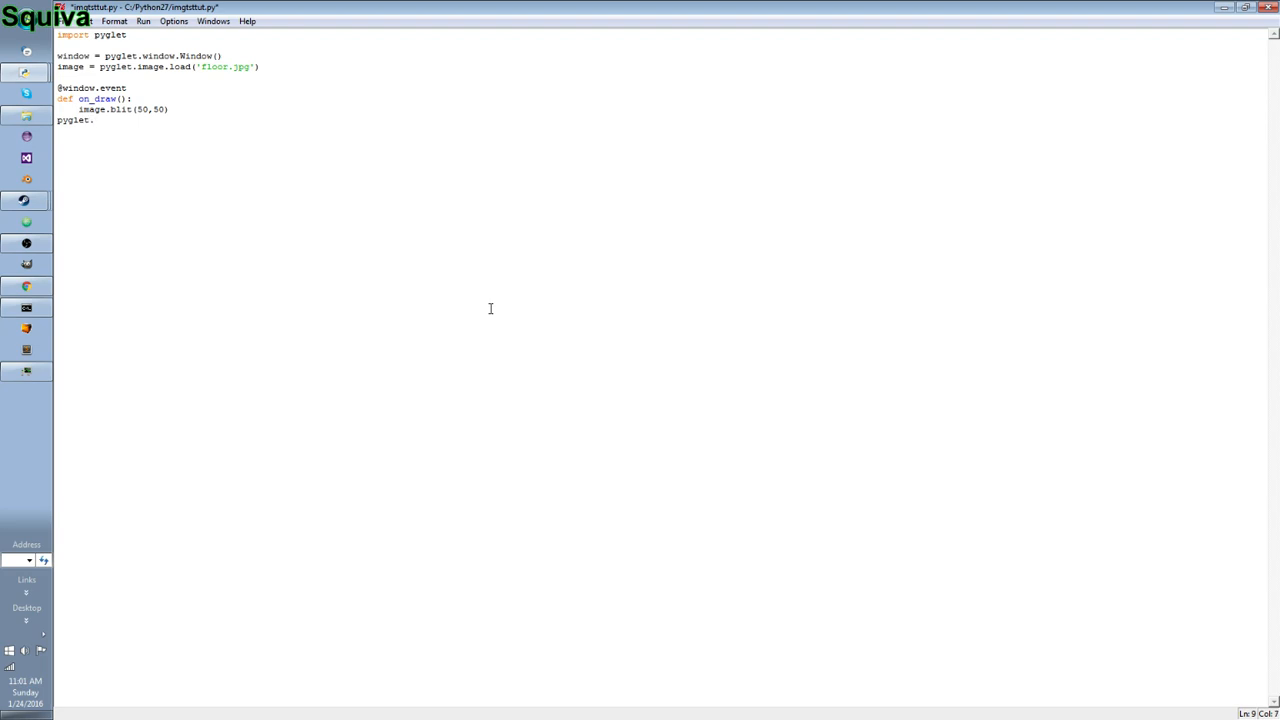
text(app)
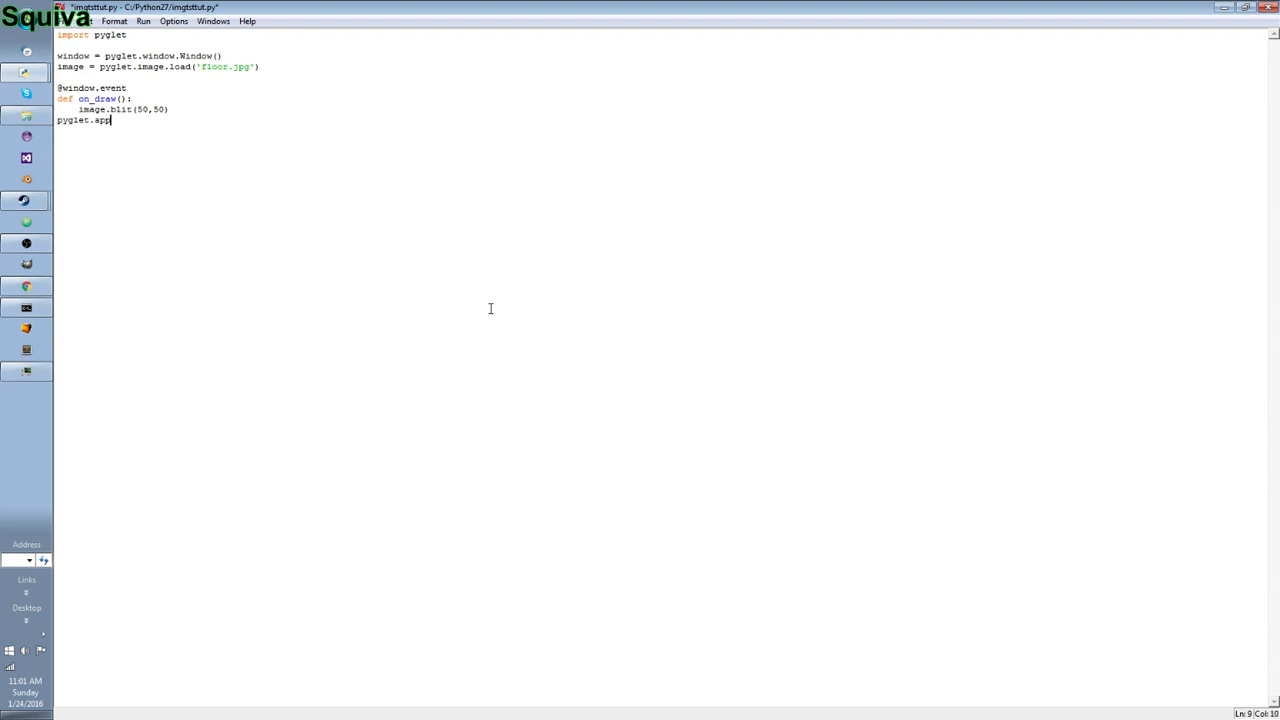
text(.run())
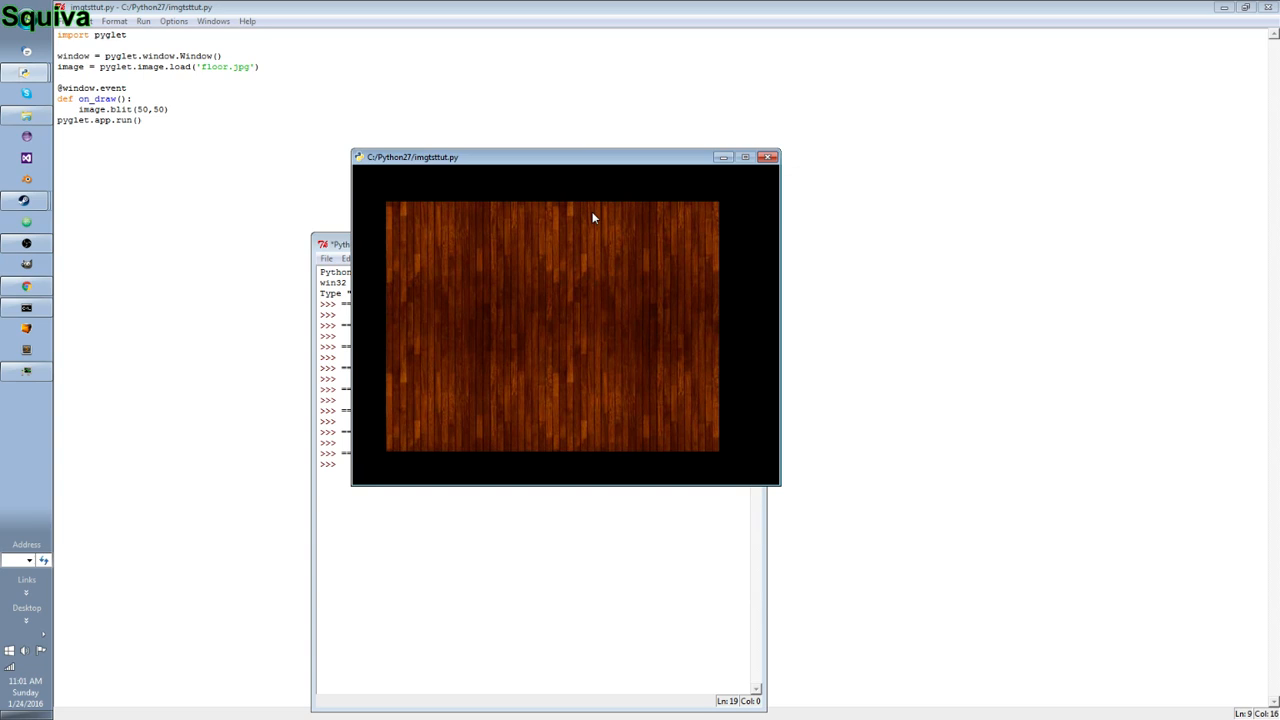
mouse_move(596, 312)
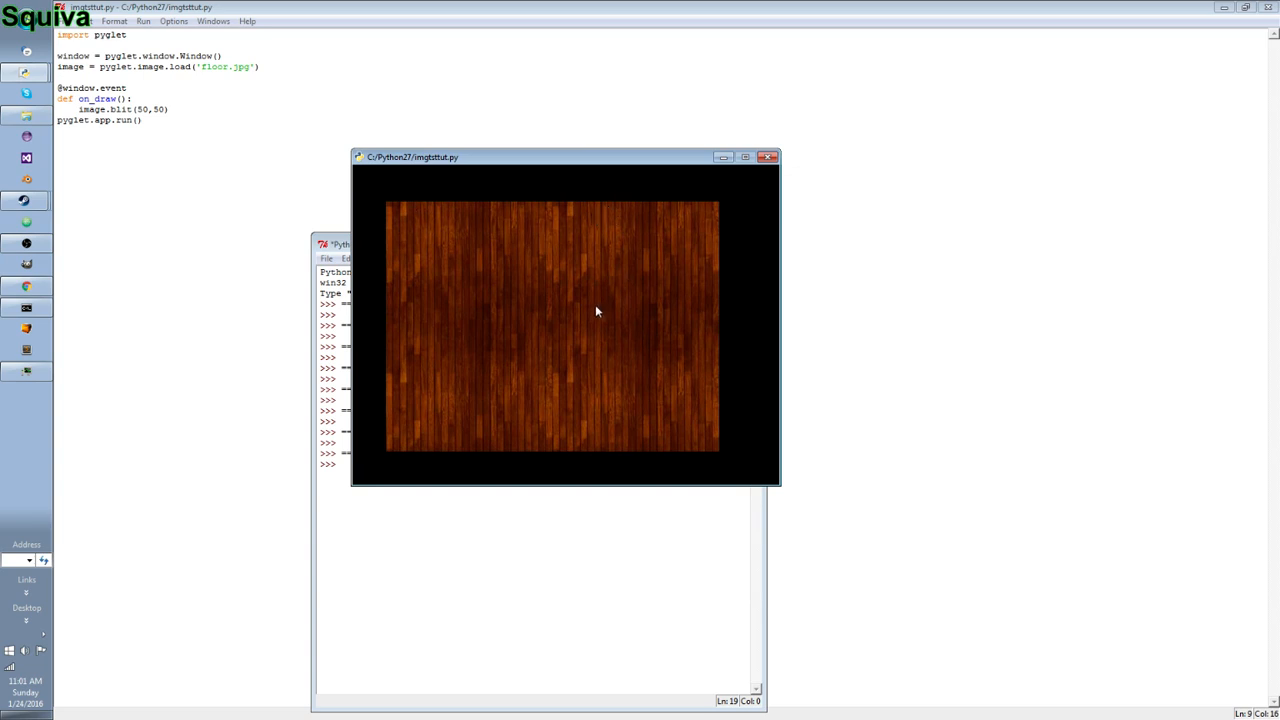
mouse_move(616, 196)
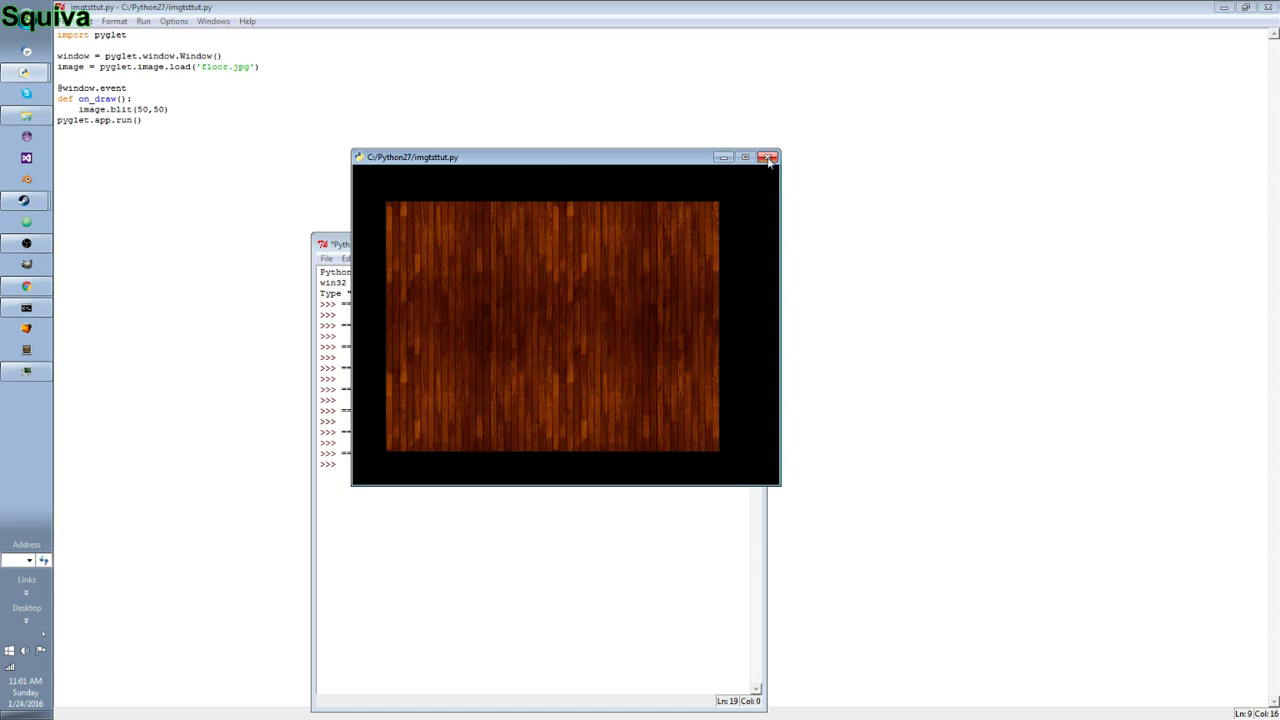
click(768, 156)
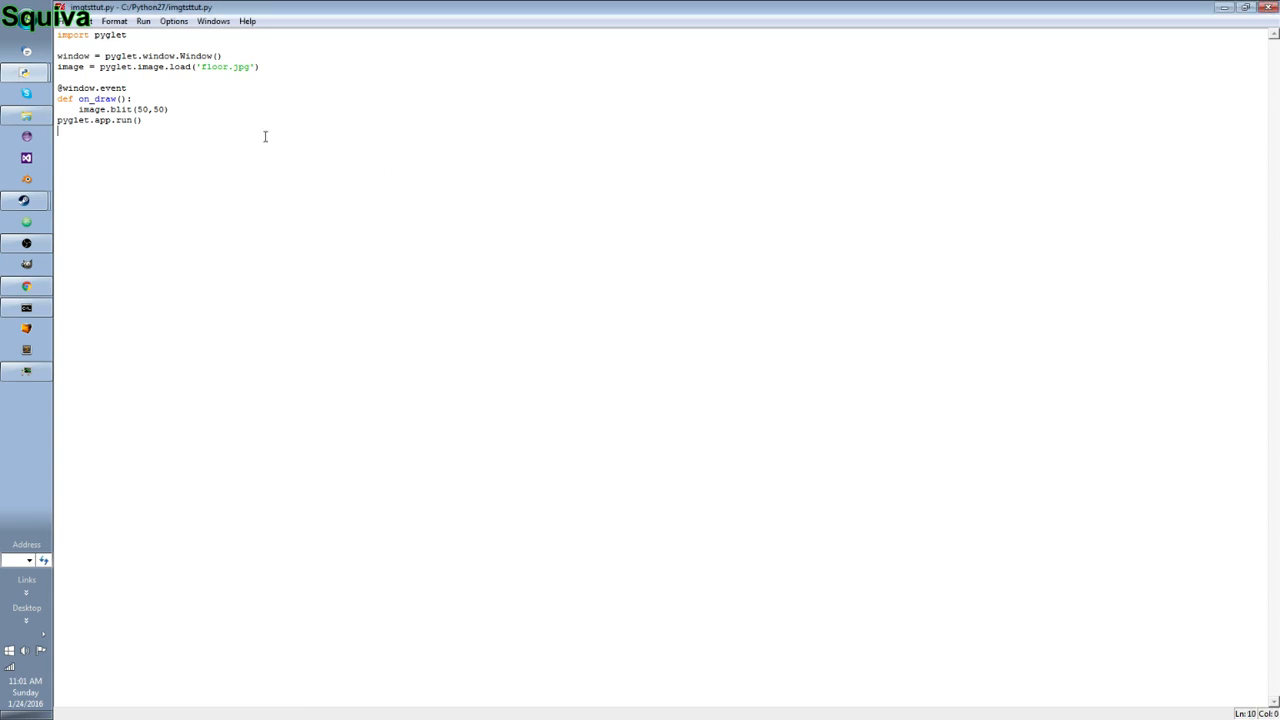
mouse_move(116, 78)
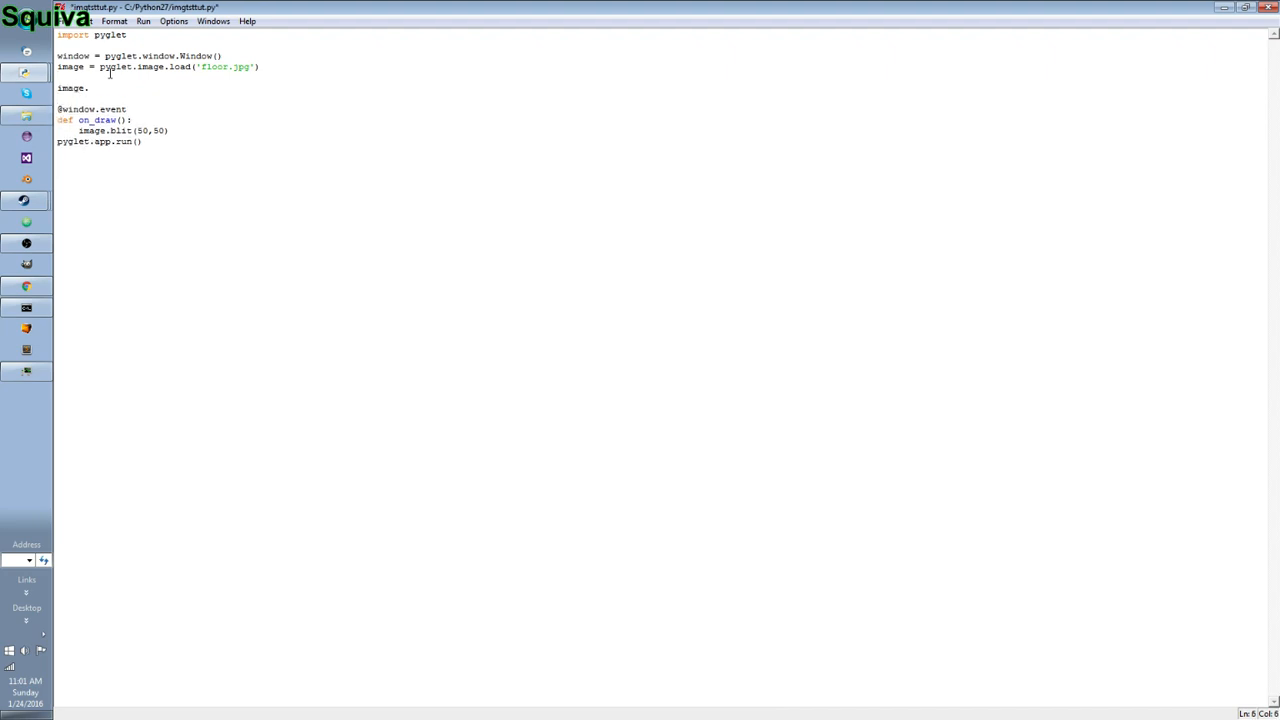
Set image.width = 200 and image.height = 100 after loading the image
text(wid)
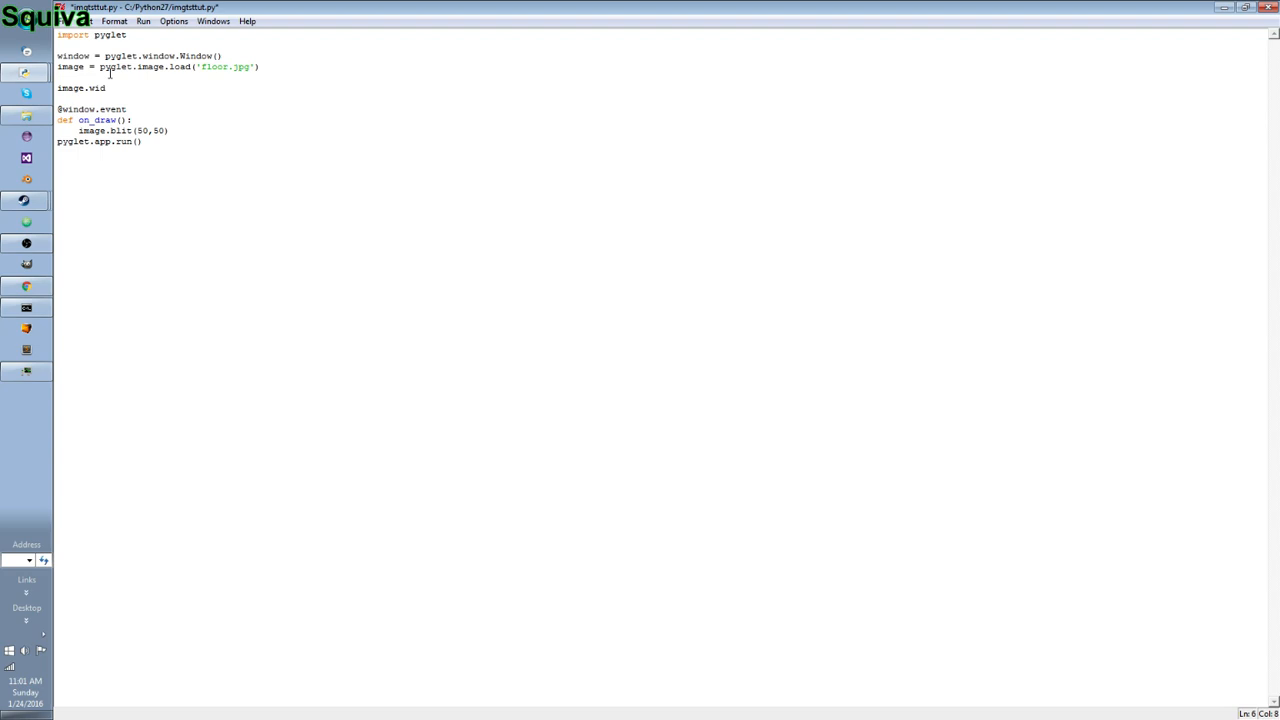
text(th)
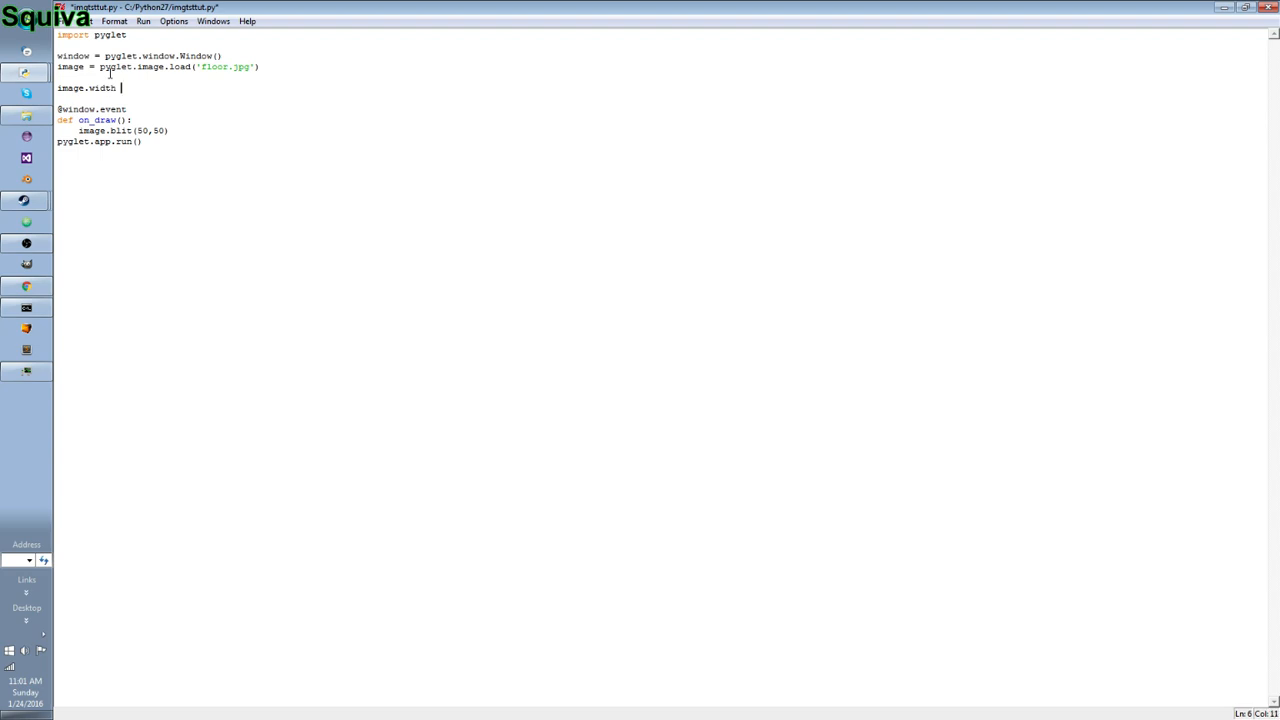
text(= 200)
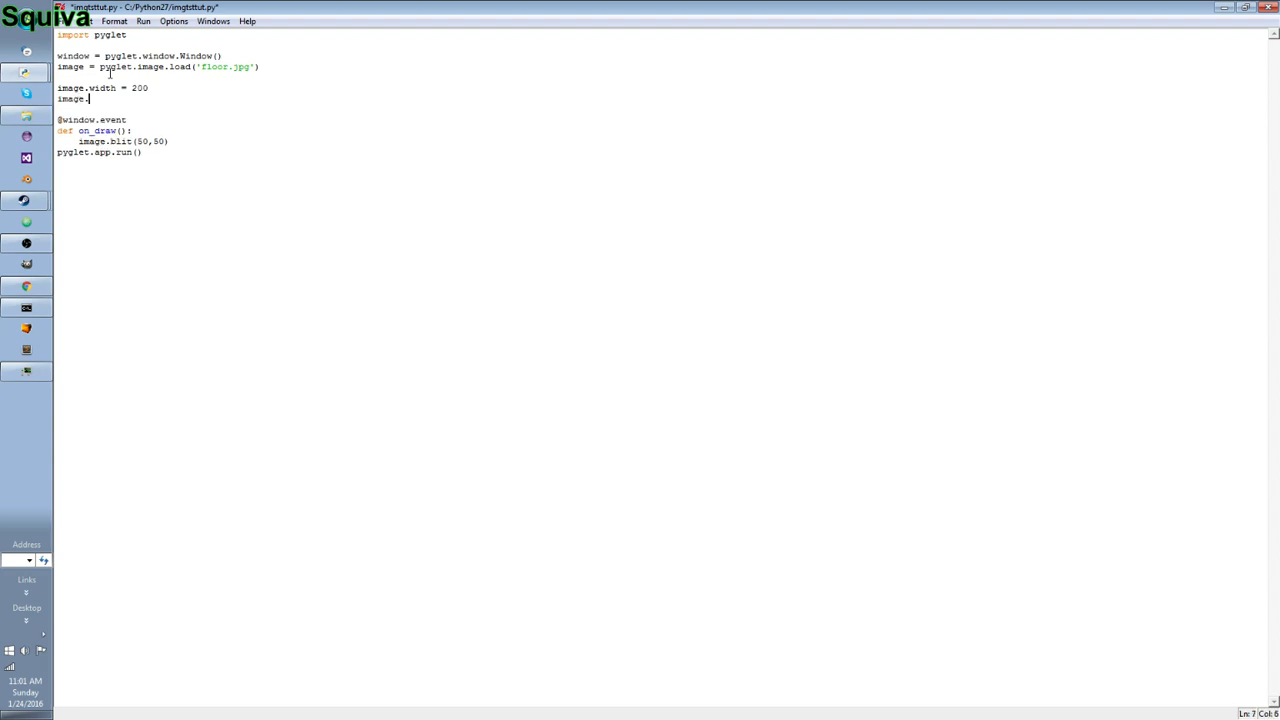
text(h)
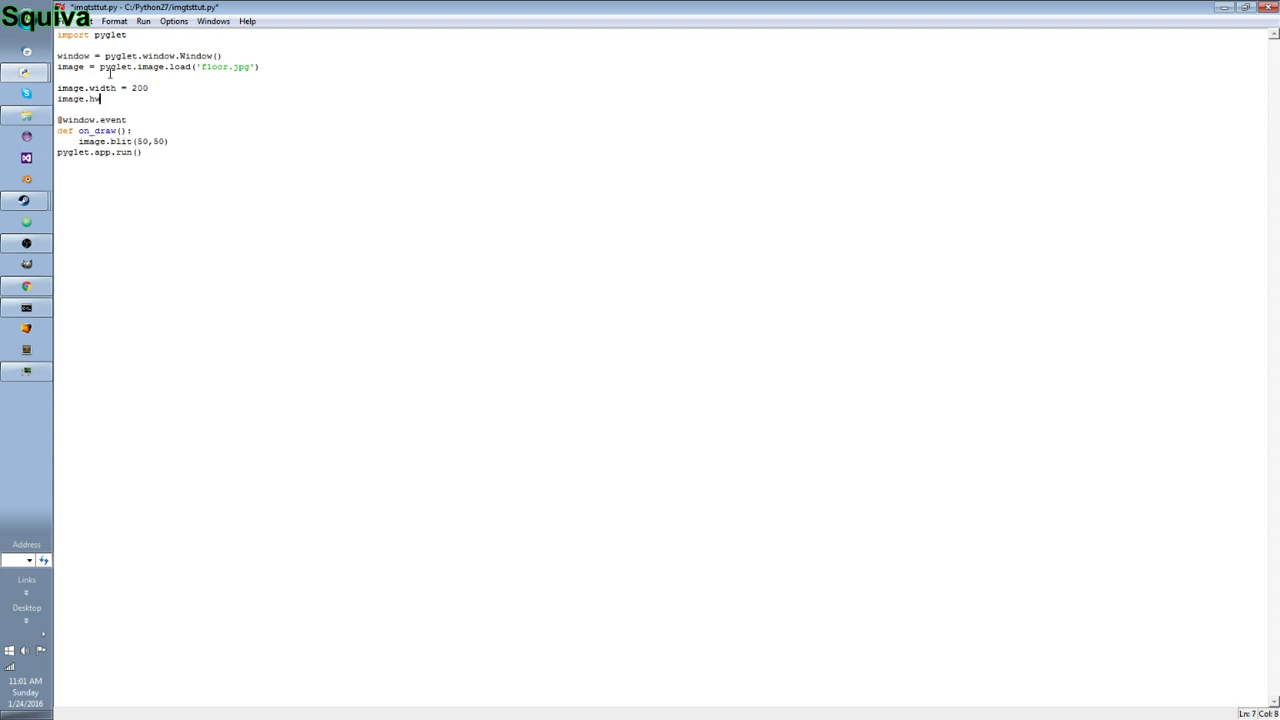
text(eight)
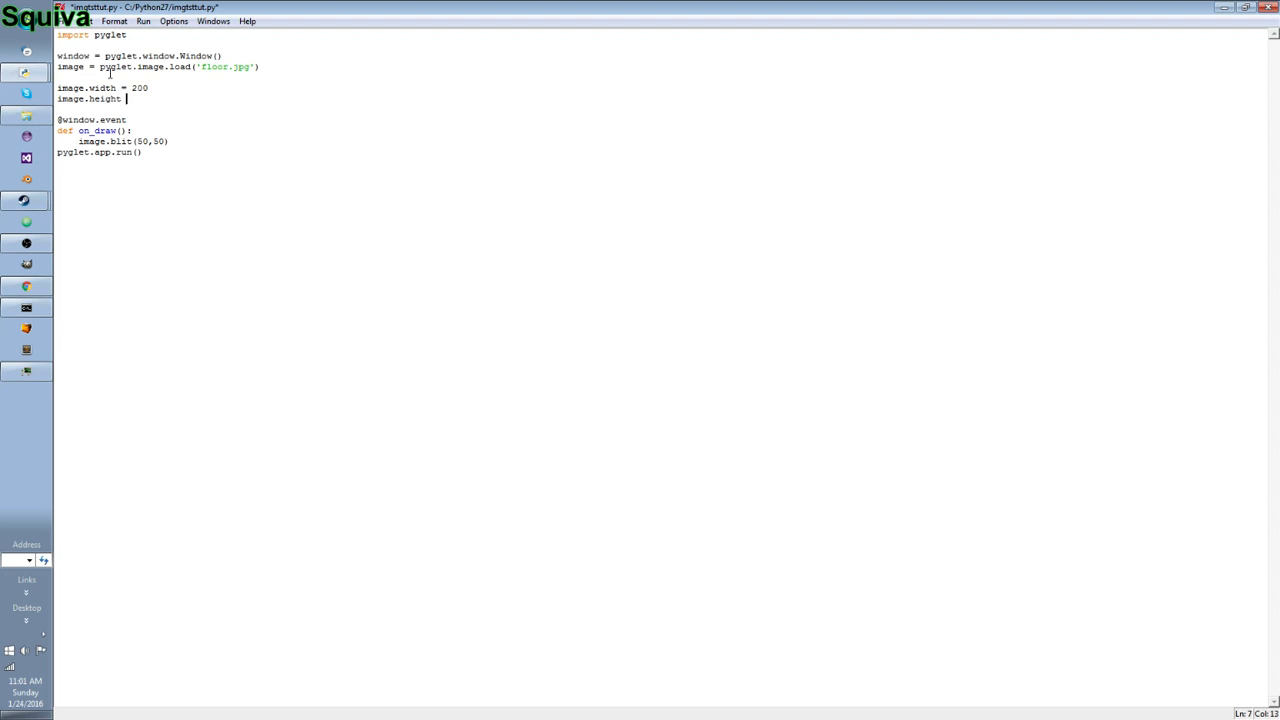
text(= 100)
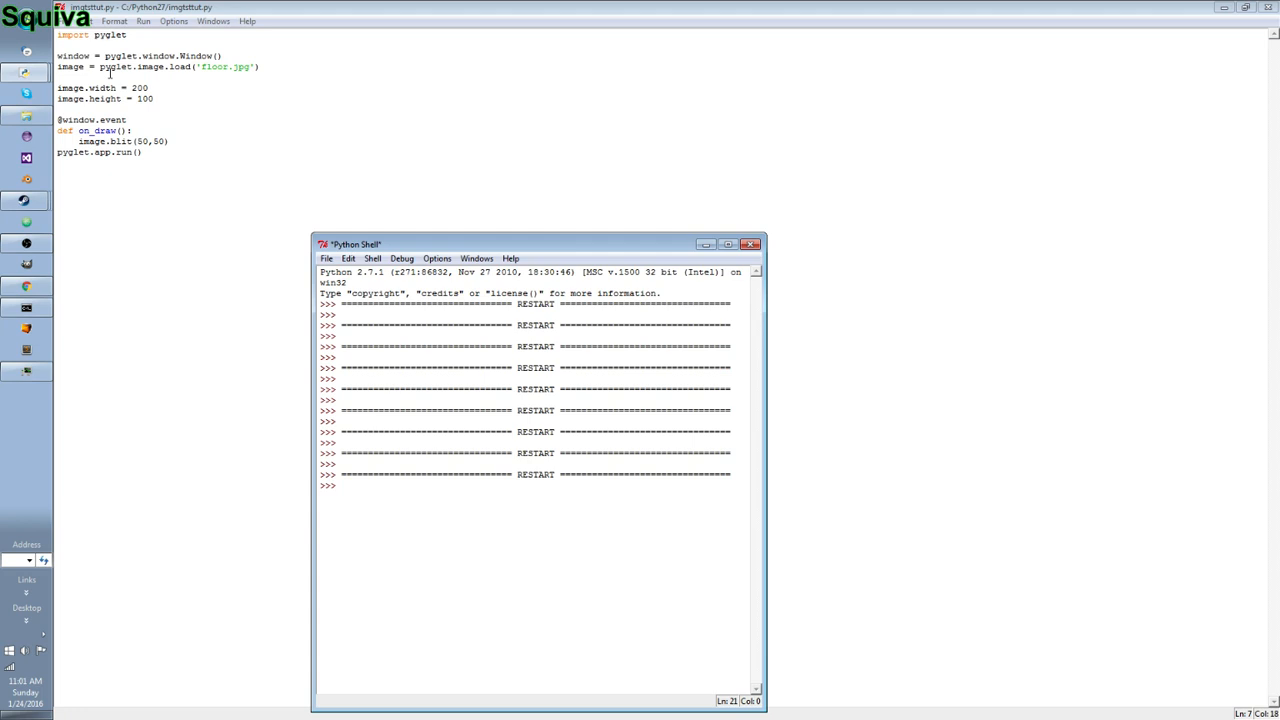
View the 200x100 image in the running window, then return to the blit line in the editor
click(144, 20)
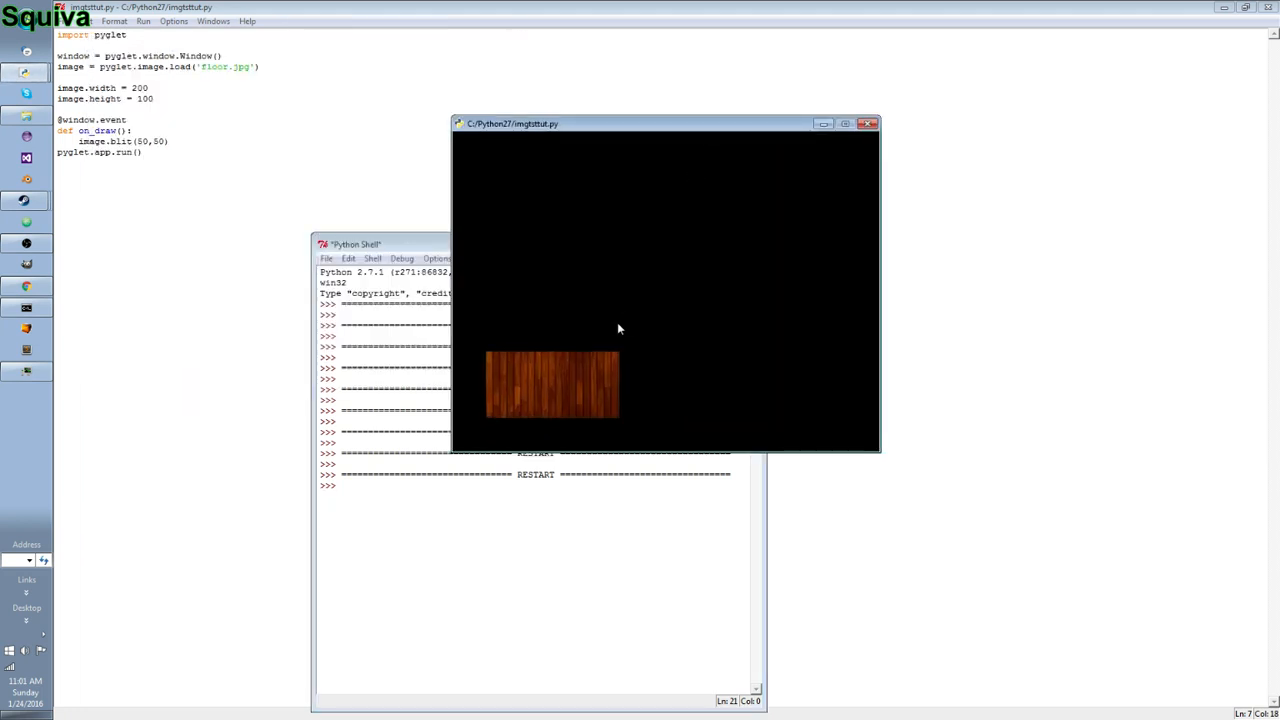
mouse_move(890, 396)
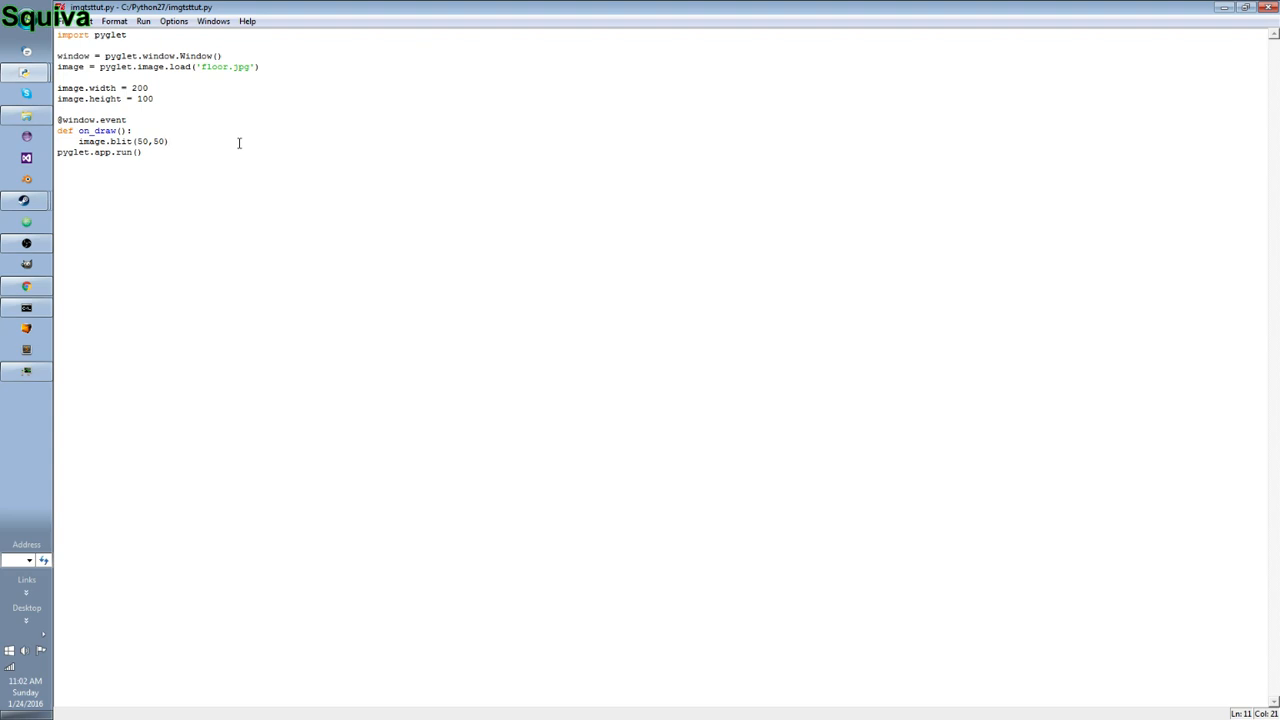
click(170, 140)
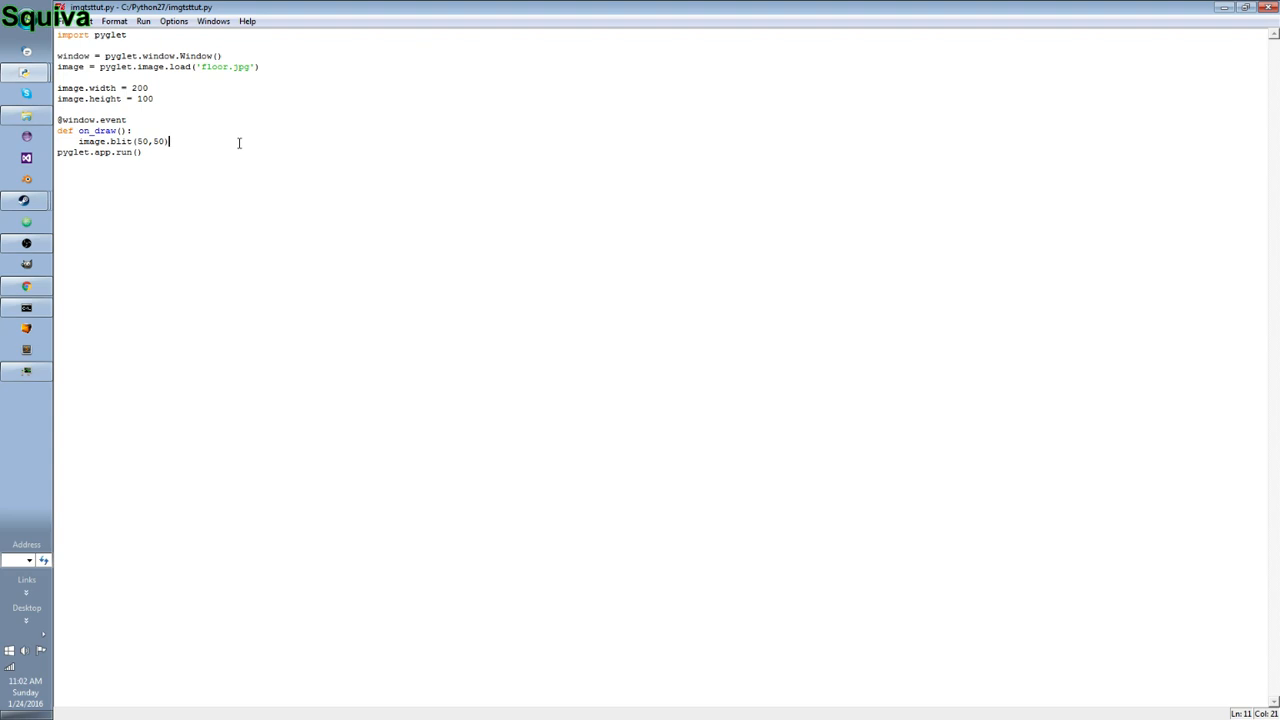